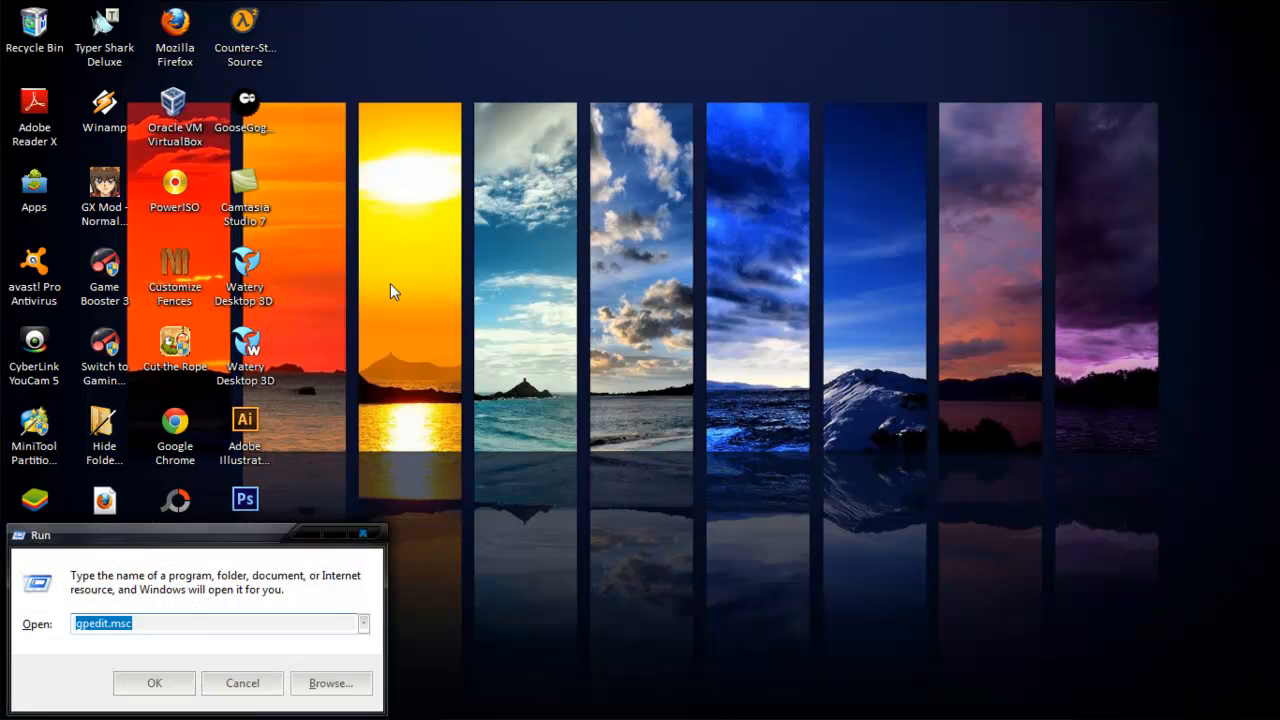
Launch Notepad via Run and write the Indonesian greeting 'assalamualaikum wr wb'.
{"action": "type", "text": "notepad"}
{"action": "type", "text": "ass"}
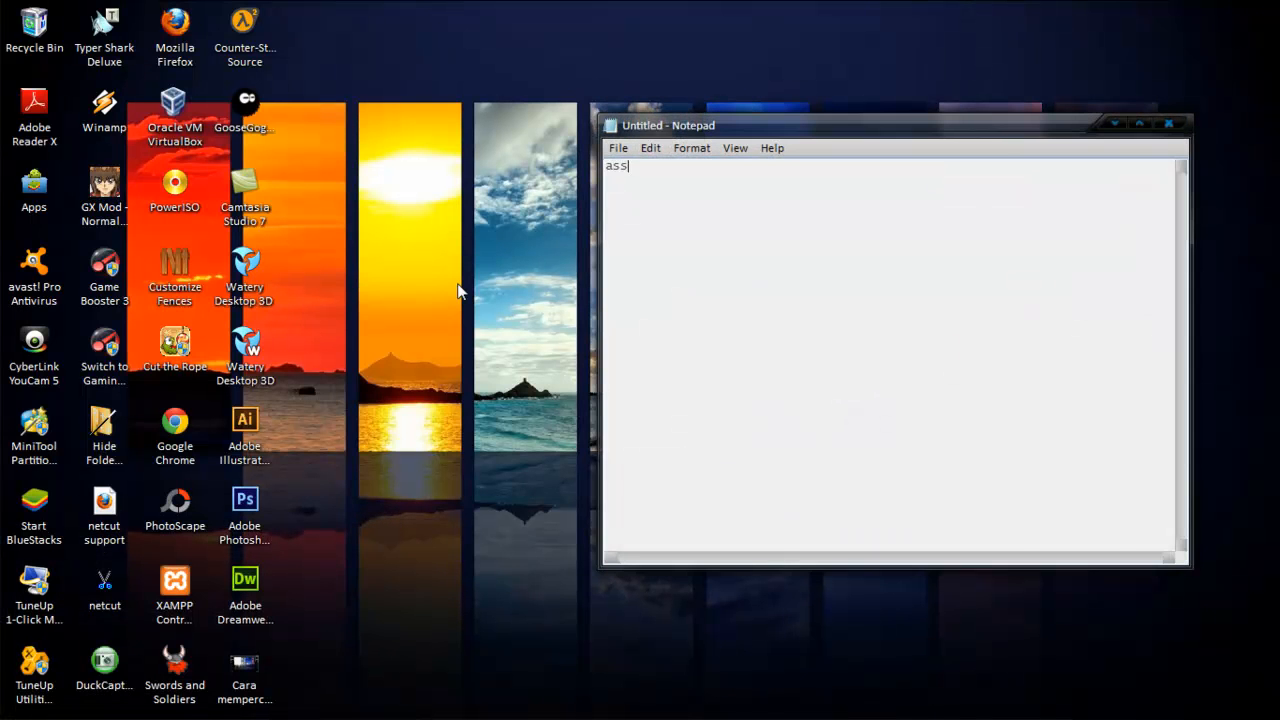
{"action": "type", "text": "lamualakum"}
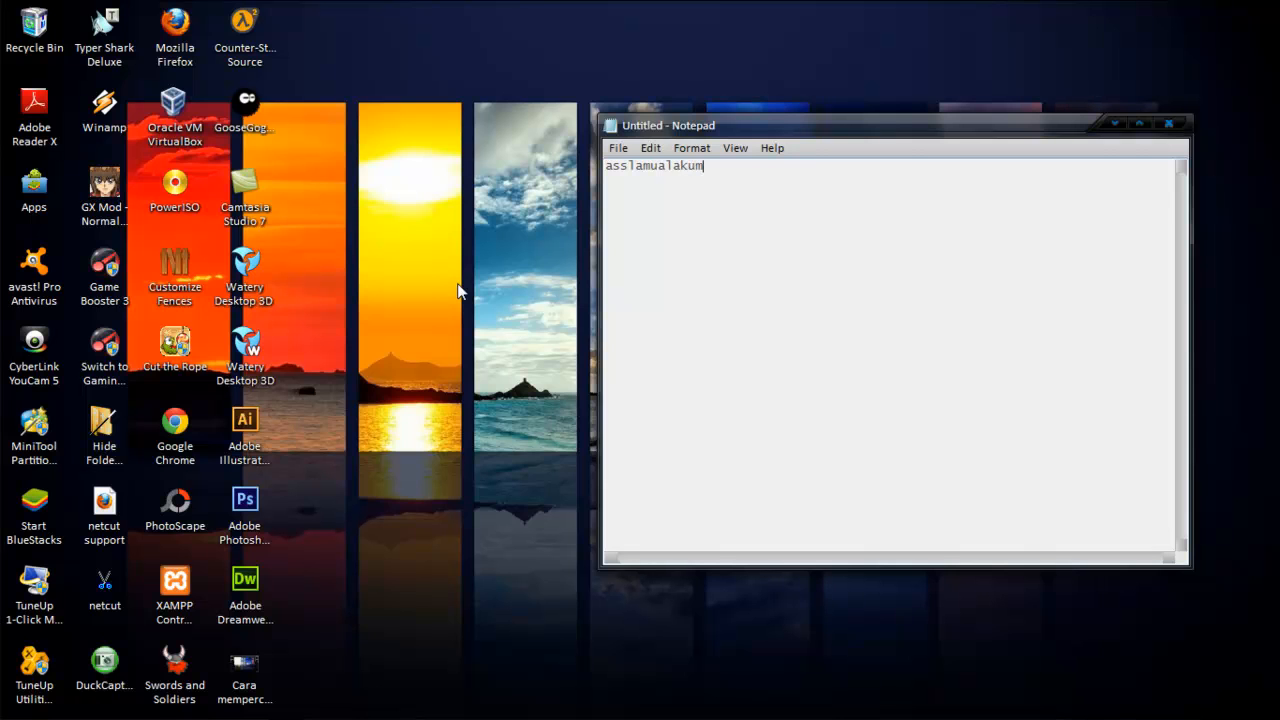
{"action": "type", "text": "wr"}
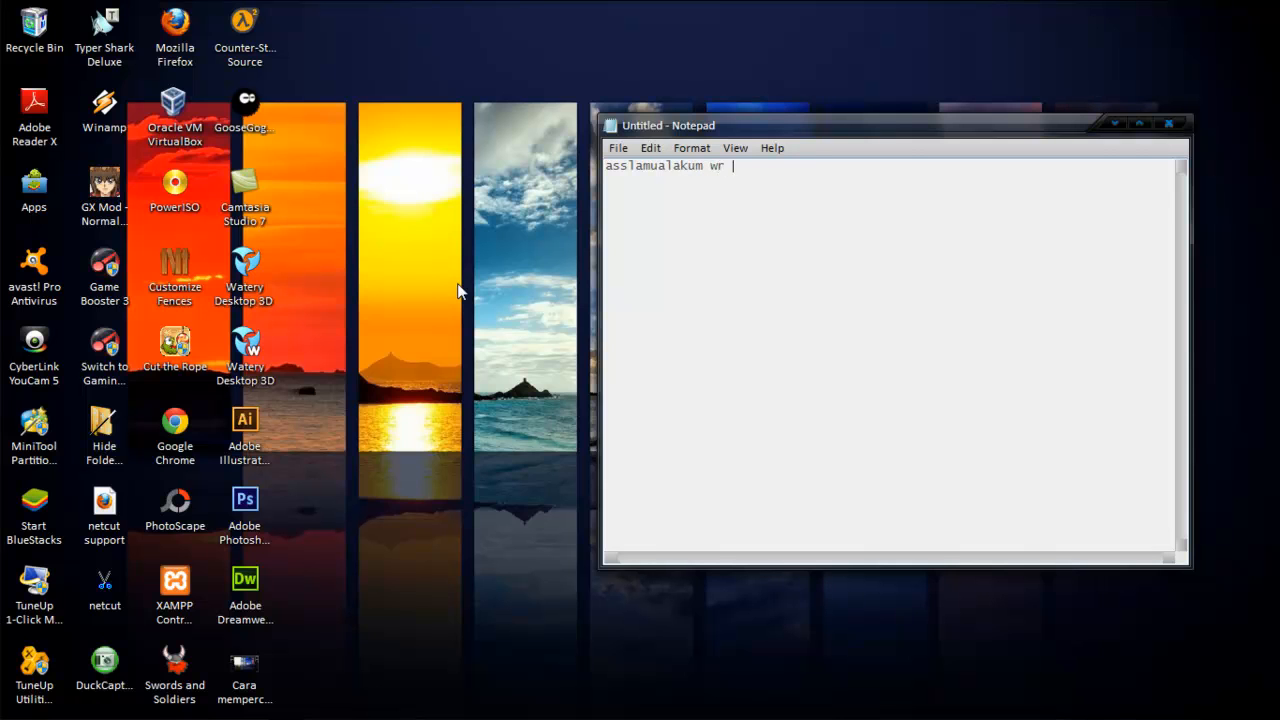
{"action": "type", "text": "wb"}
{"action": "type", "text": "di"}
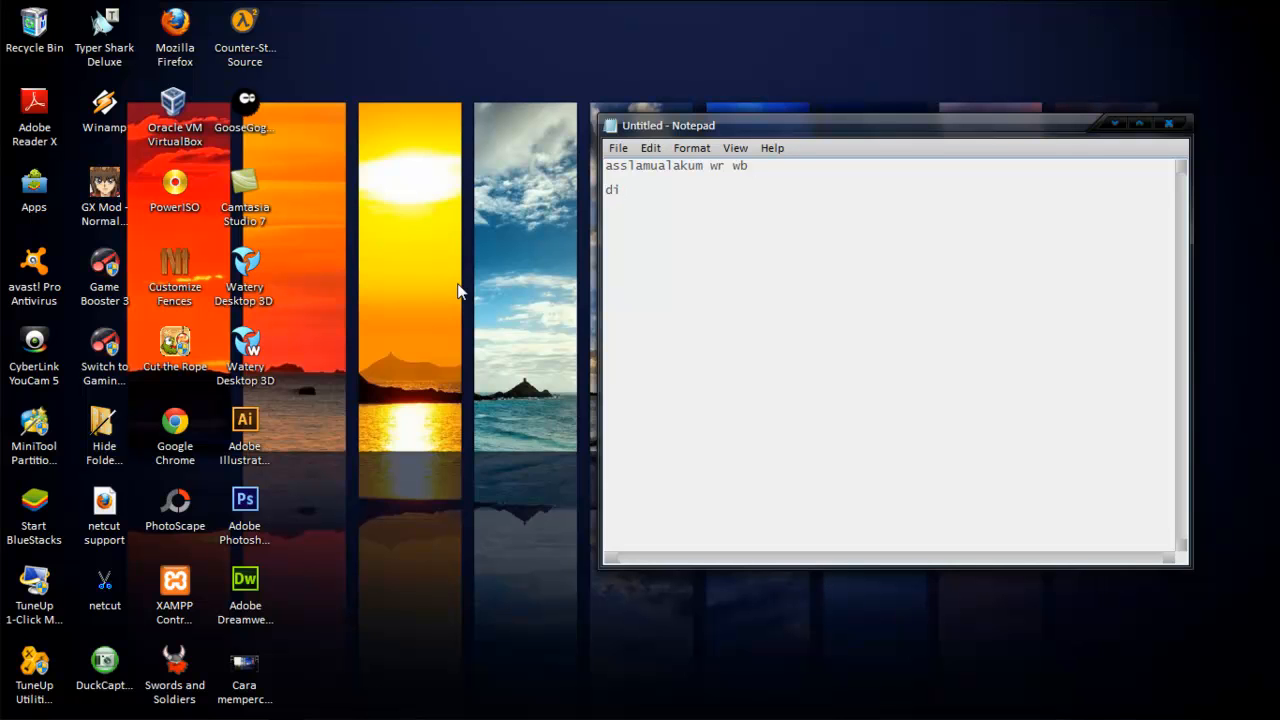
{"action": "type", "text": "sini"}
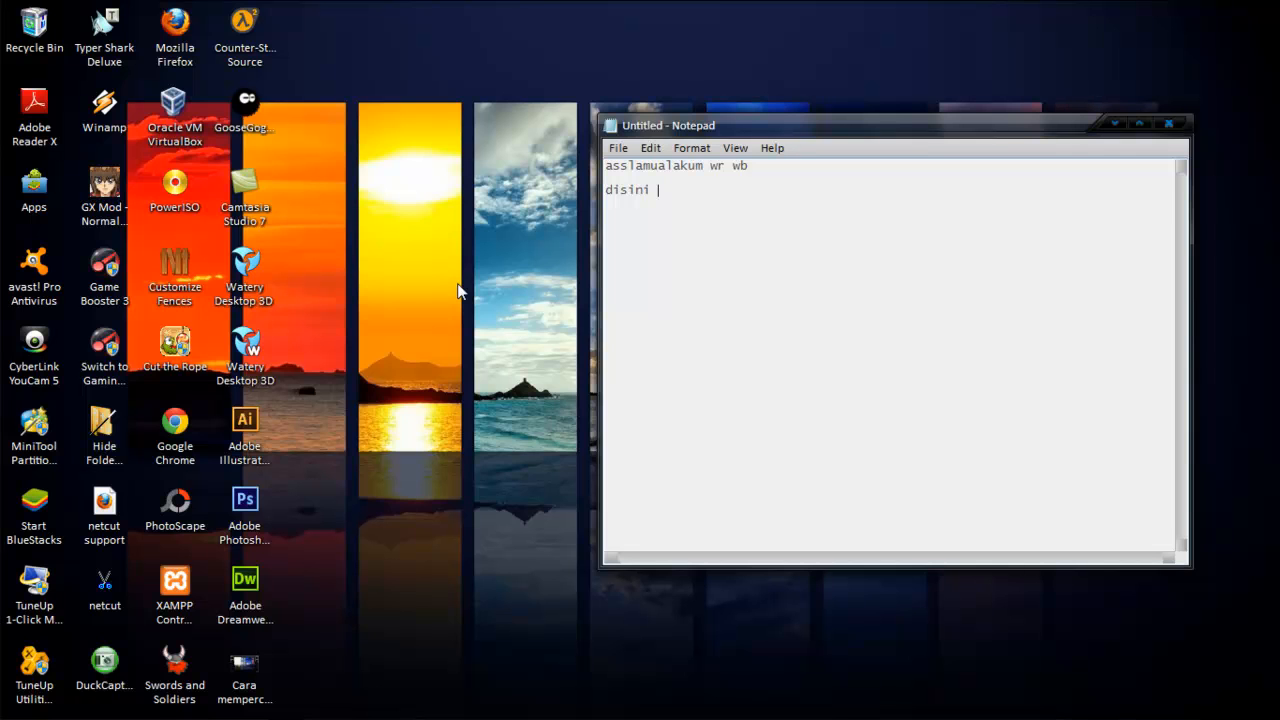
Add the intro line about making LAN, dial-up, modem and Wi-Fi internet faster.
{"action": "type", "text": "kita akan membuat koneksi internet kita s"}
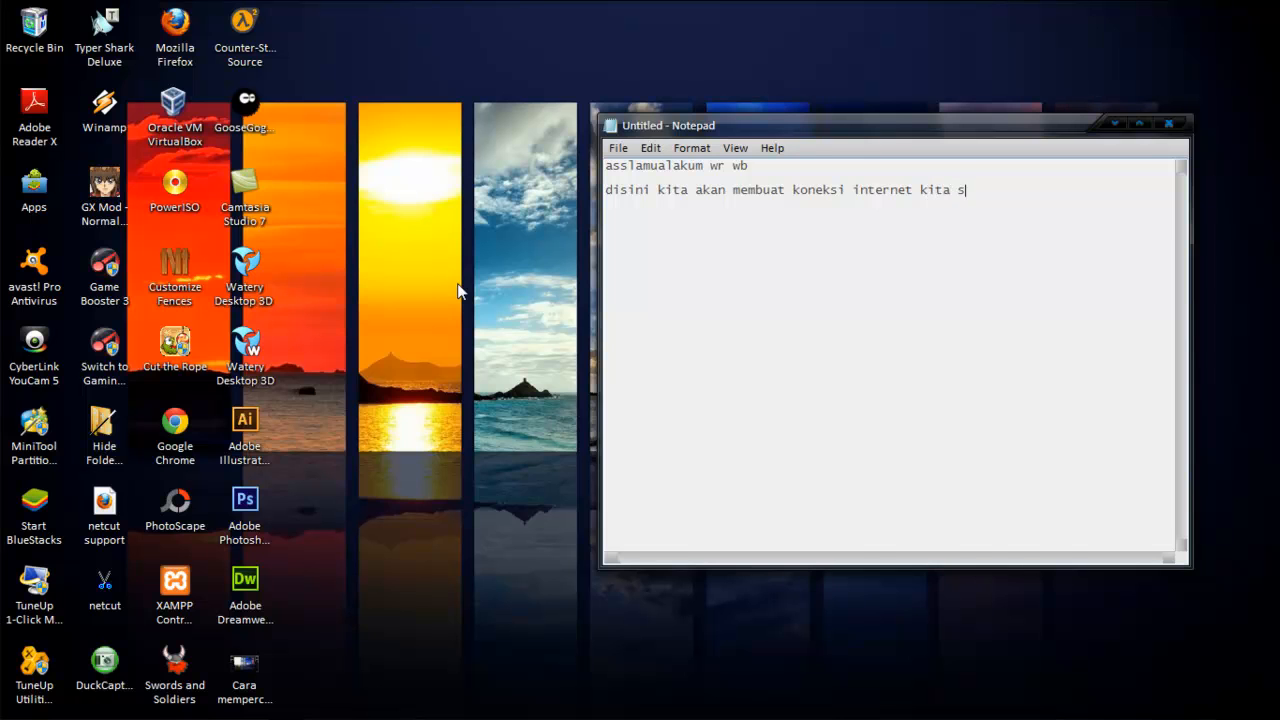
{"action": "type", "text": "emakin cepa"}
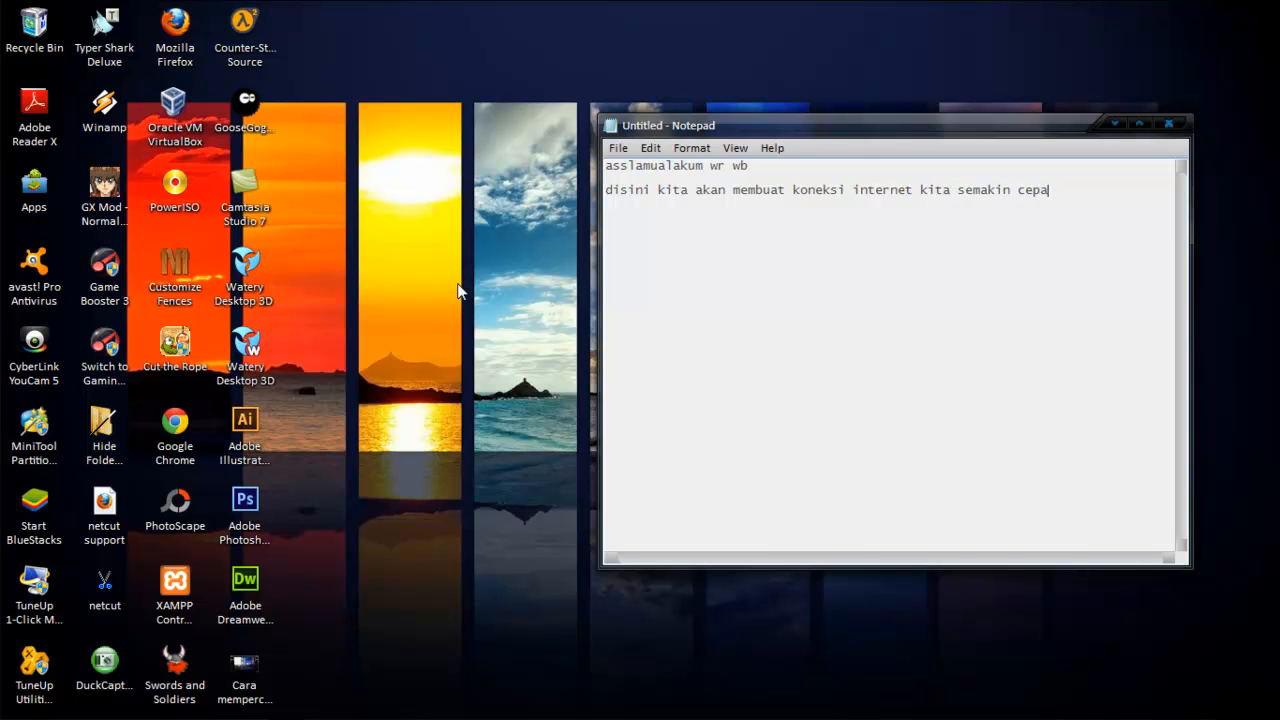
{"action": "type", "text": "t"}
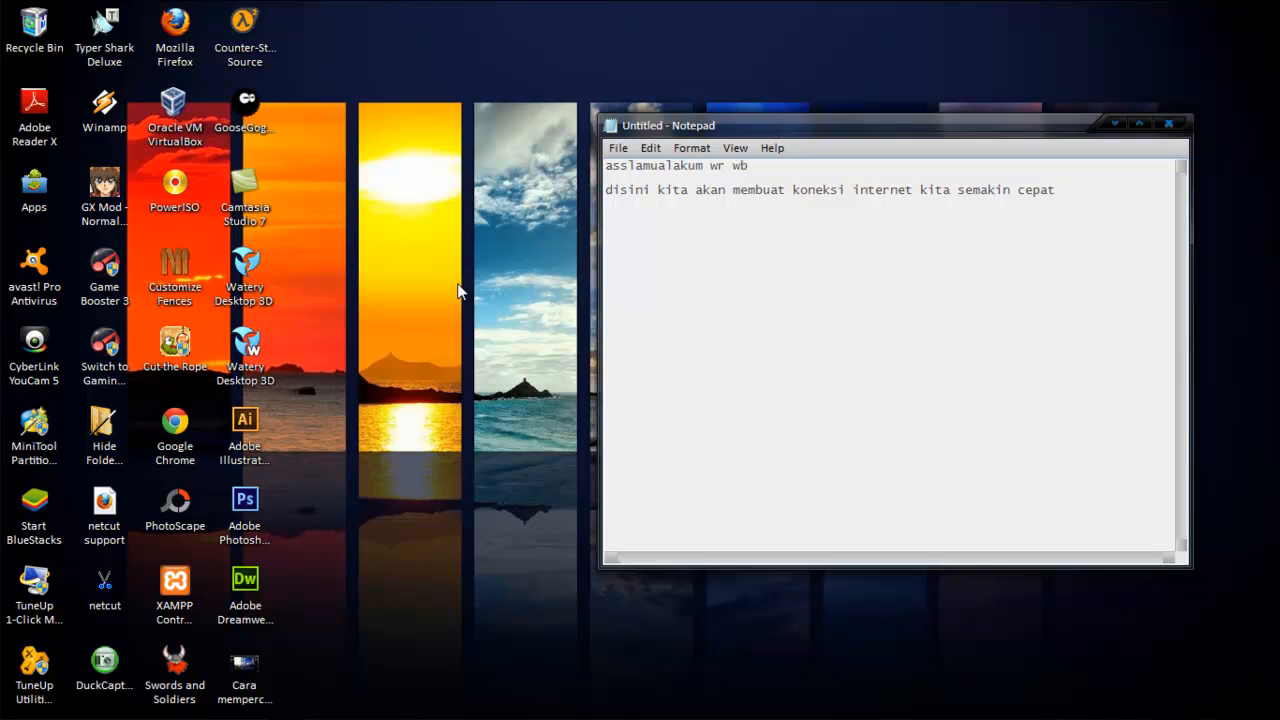
{"action": "type", "text": ",,,,,,"}
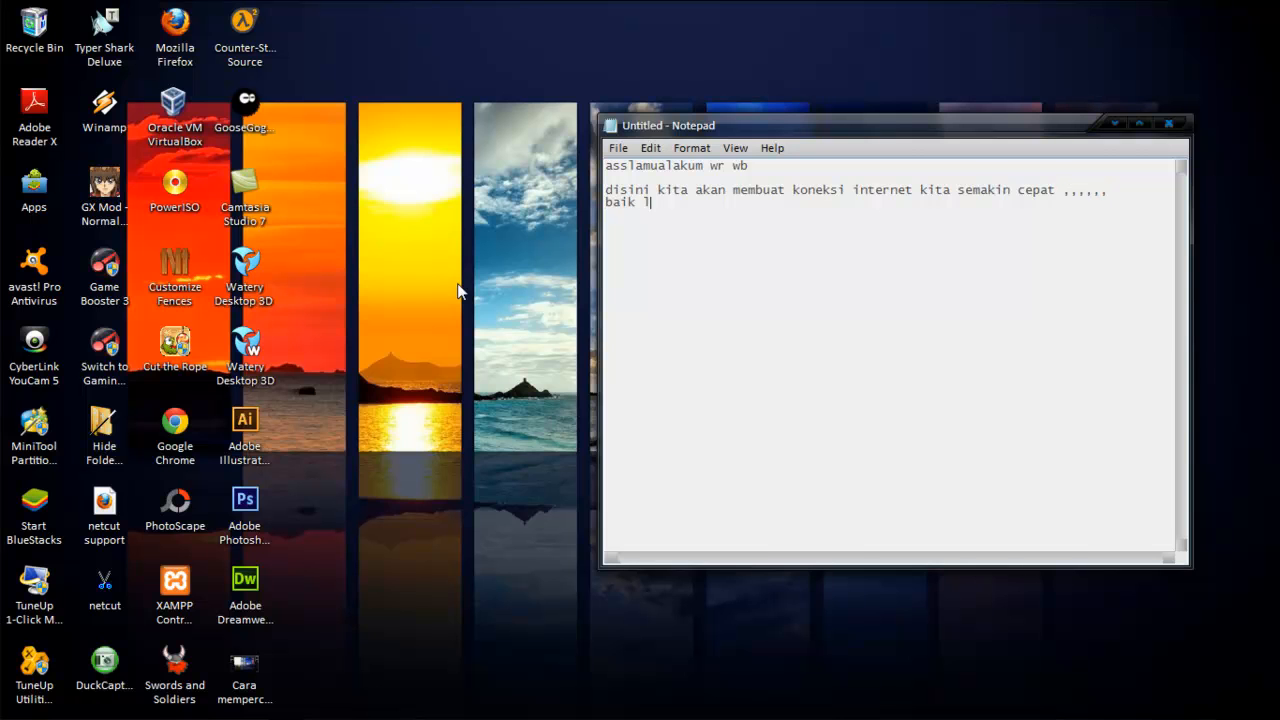
{"action": "type", "text": "an,dial"}
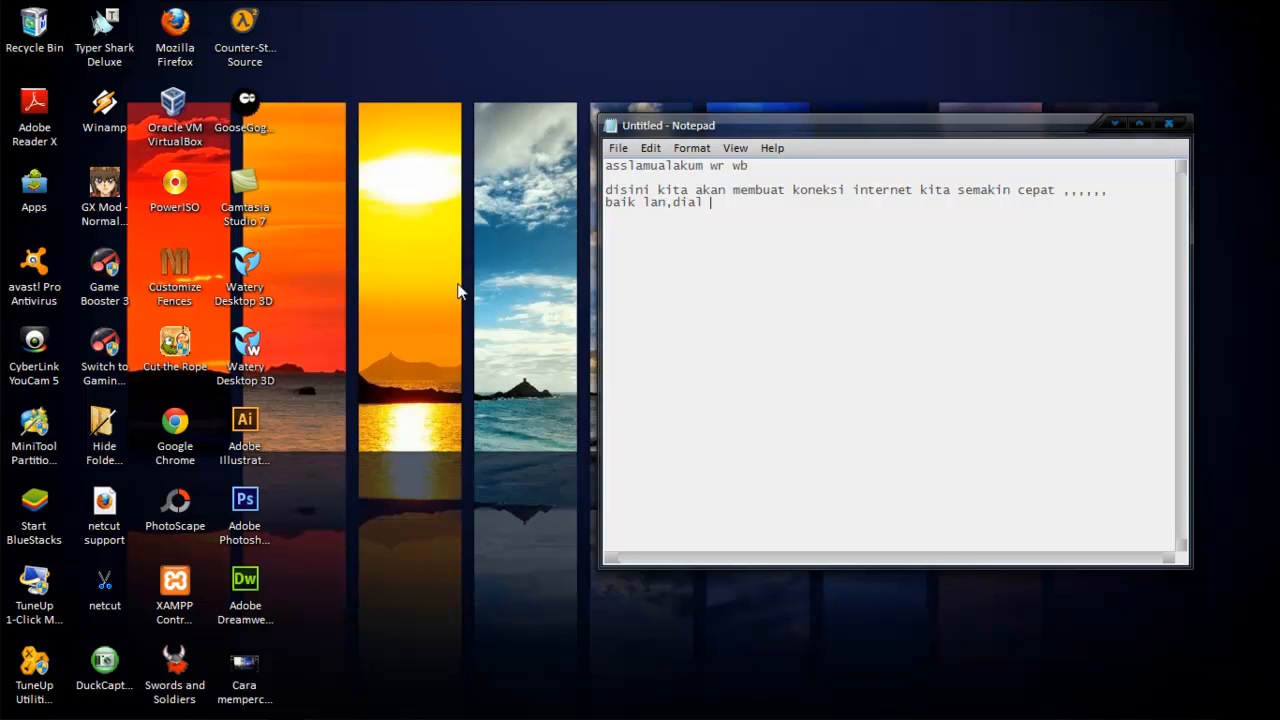
{"action": "type", "text": ",modem"}
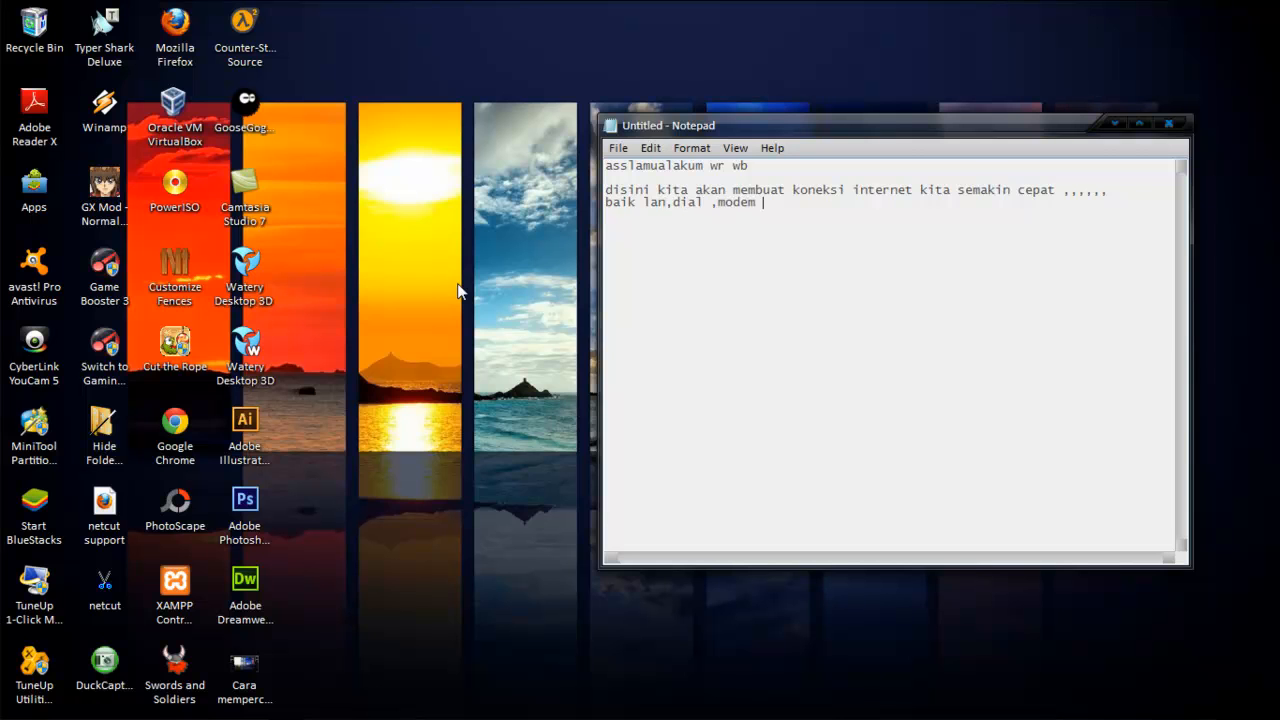
{"action": "type", "text": "maupun wi"}
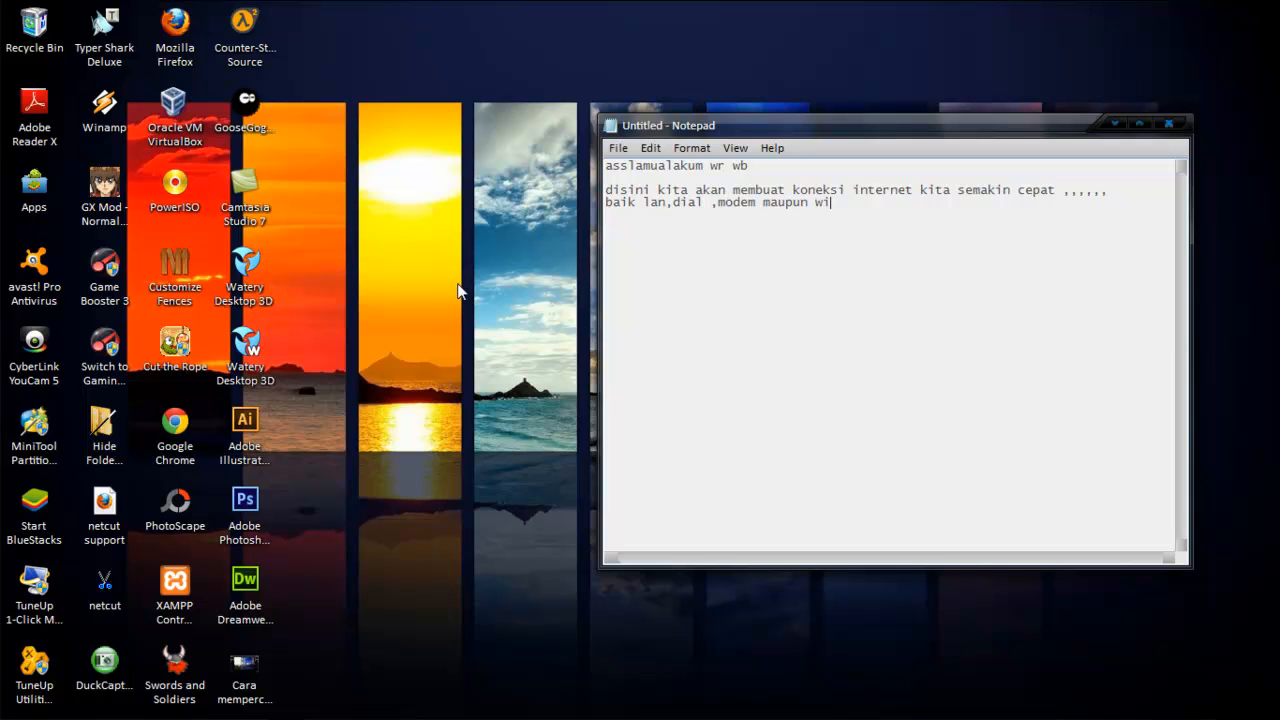
{"action": "type", "text": "fi"}
{"action": "type", "text": "simak dan laksa"}
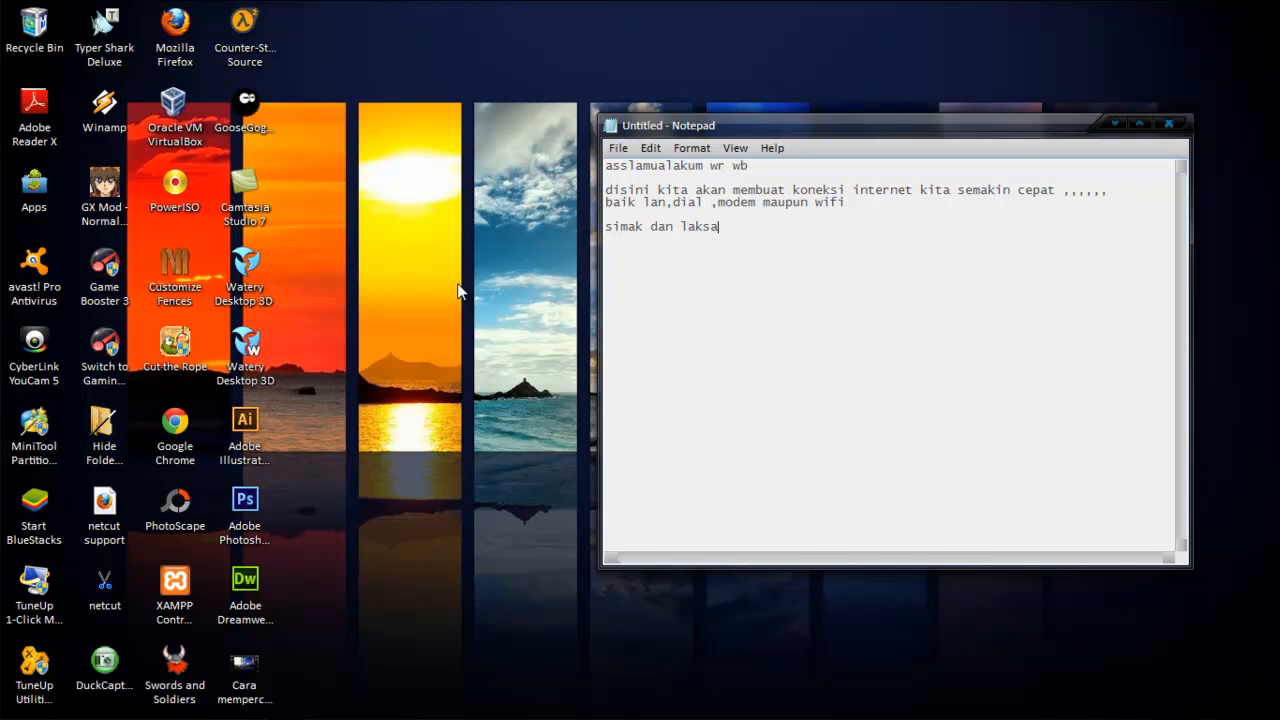
{"action": "type", "text": "nakan"}
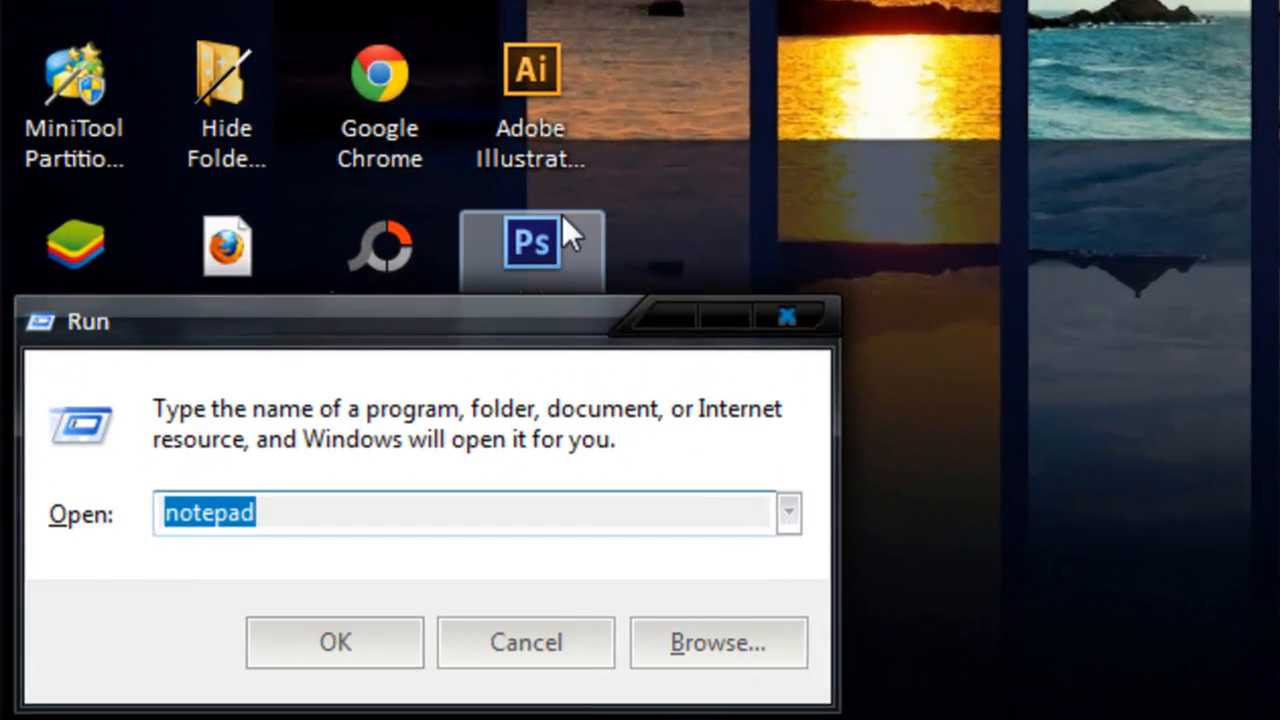
Replace the Run command with gpedit.msc to launch the Group Policy Editor.
{"action": "type", "text": "gpedi"}
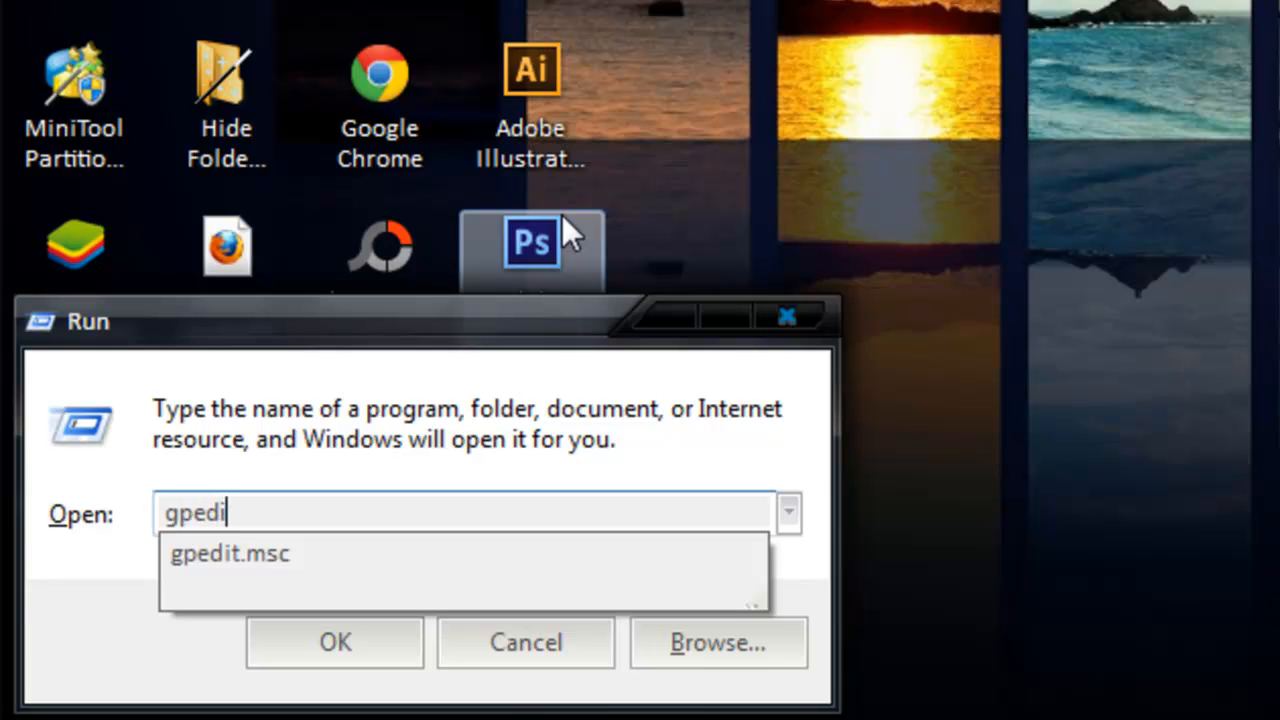
{"action": "type", "text": ".msc"}
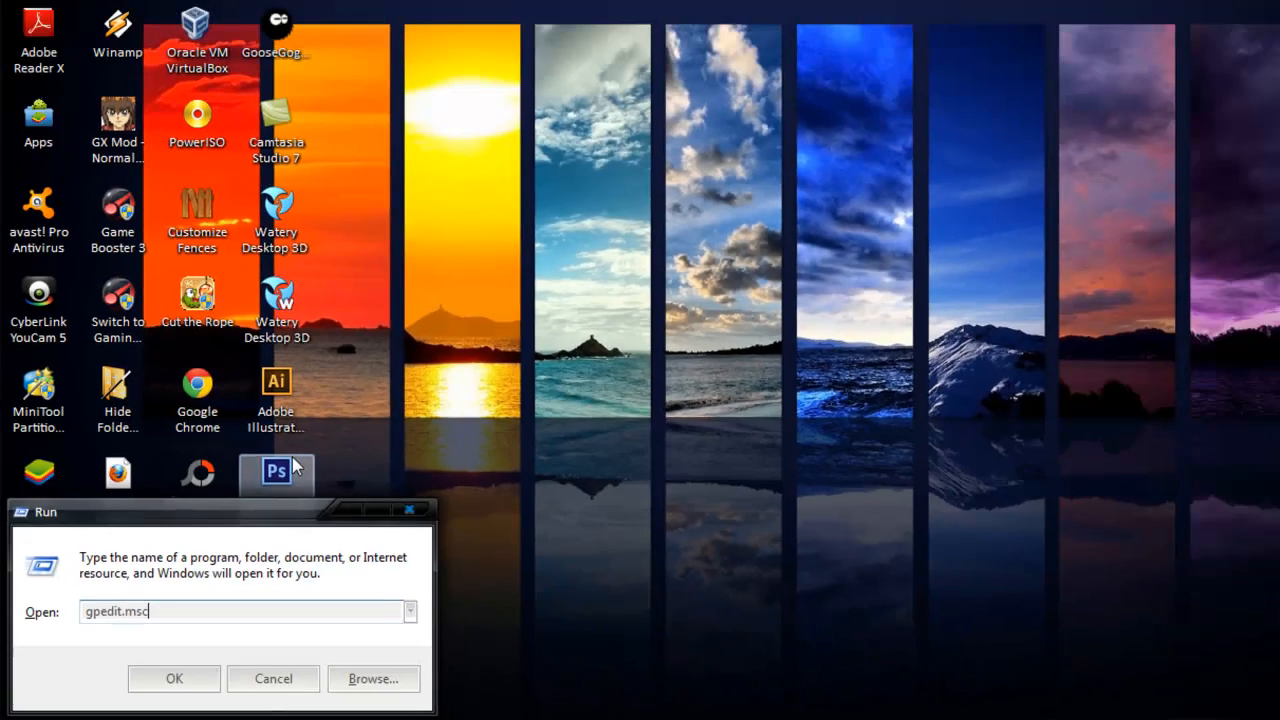
Navigate Administrative Templates > Network > QoS Packet Scheduler to the Limit reservable bandwidth policy.
{"action": "left_click", "coordinate": [172, 678]}
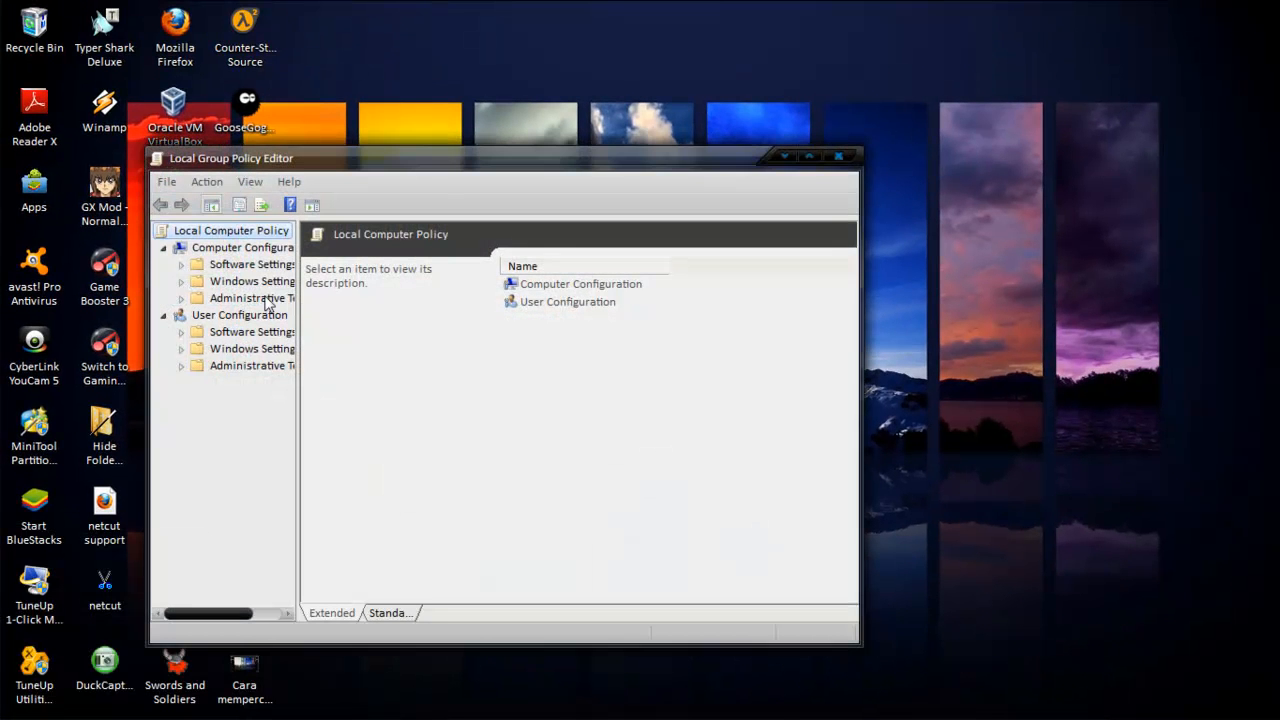
{"action": "left_click_drag", "start_coordinate": [296, 330], "coordinate": [444, 330]}
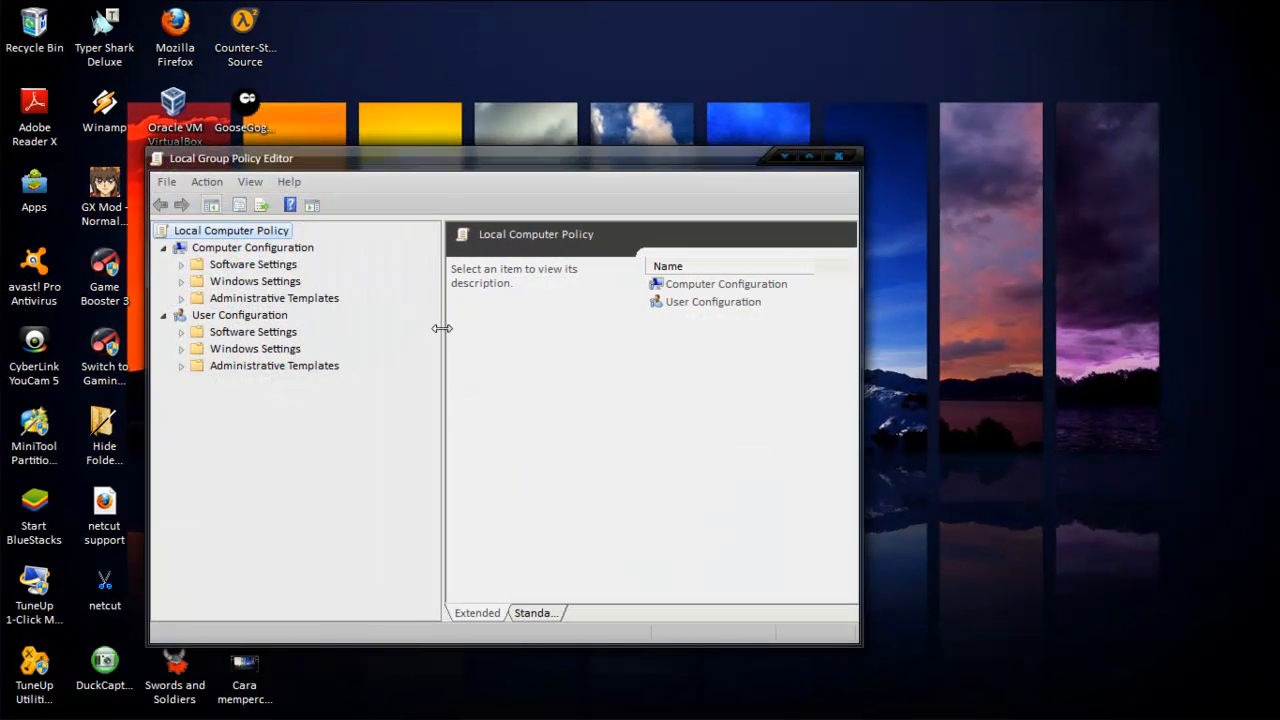
{"action": "left_click", "coordinate": [824, 156]}
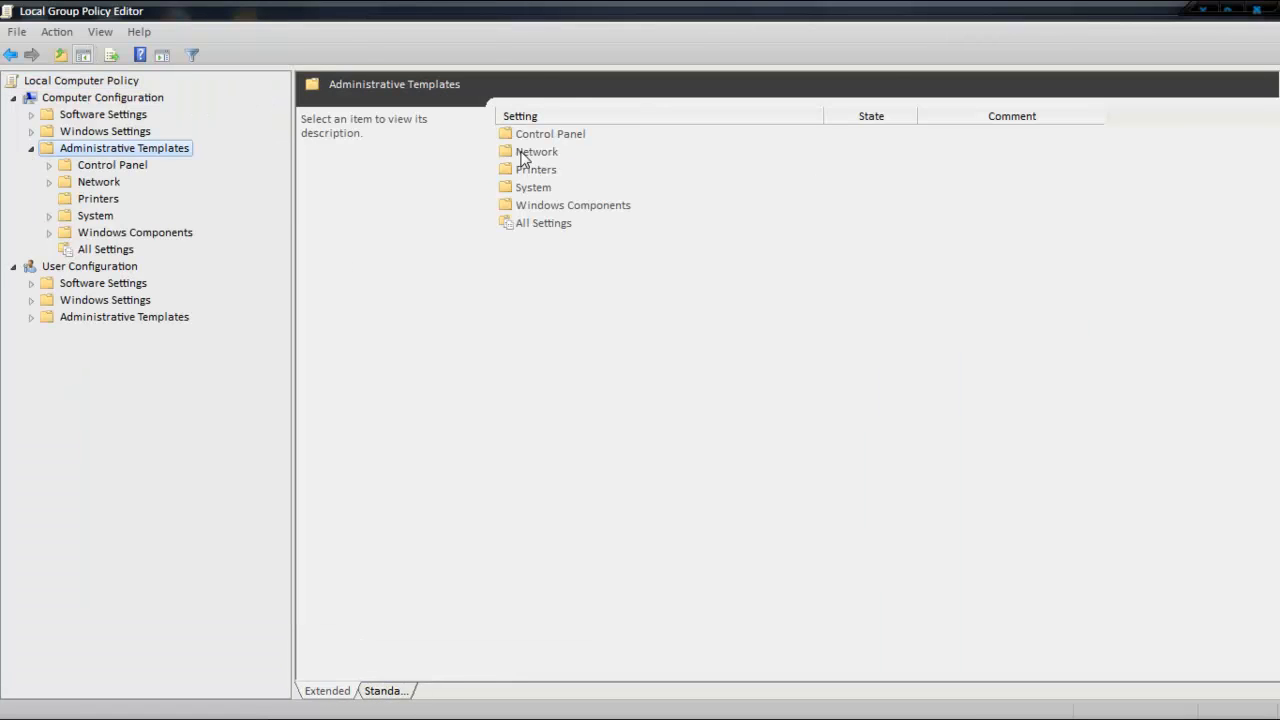
{"action": "double_click", "coordinate": [536, 152]}
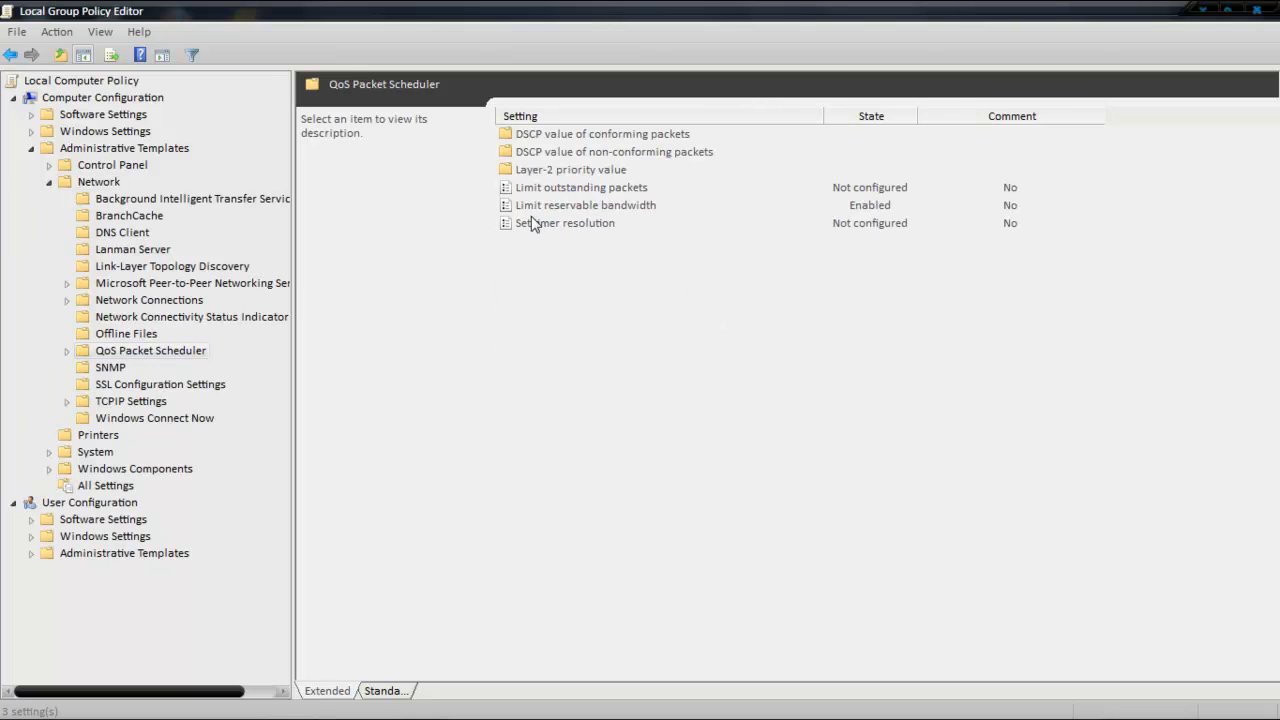
{"action": "double_click", "coordinate": [584, 204]}
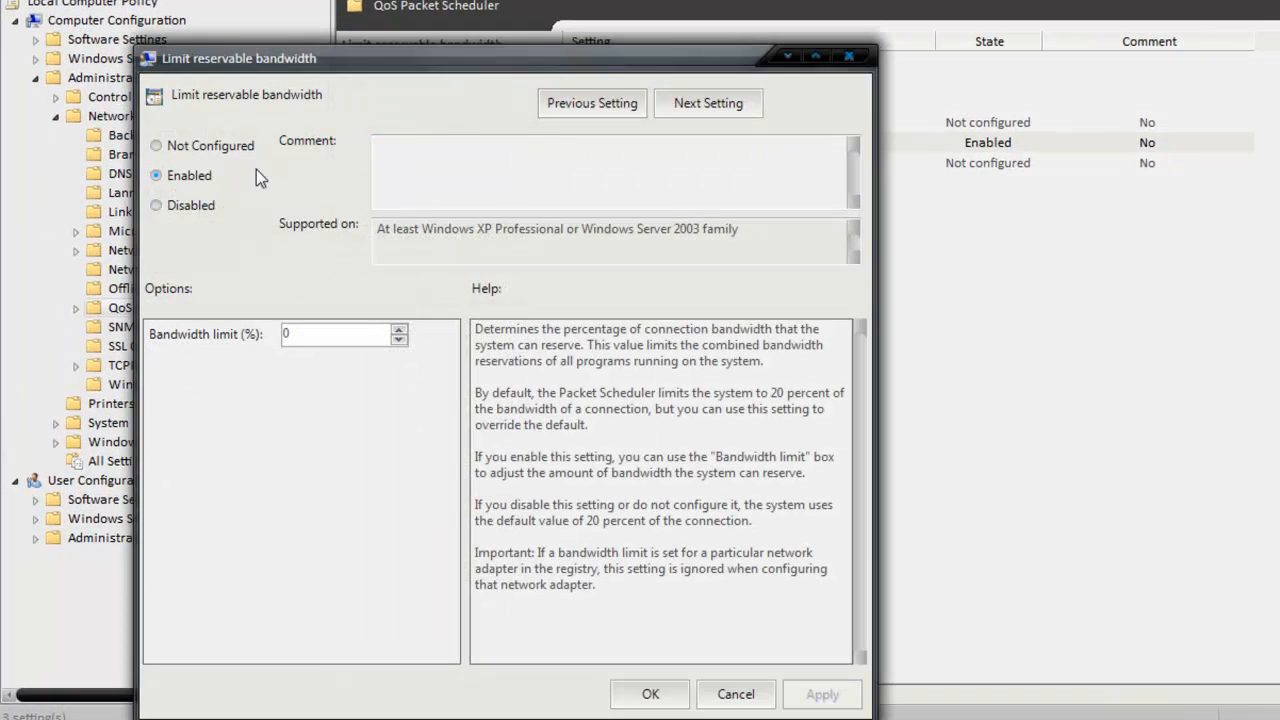
Change the Limit reservable bandwidth policy option and confirm it.
{"action": "left_click", "coordinate": [156, 144]}
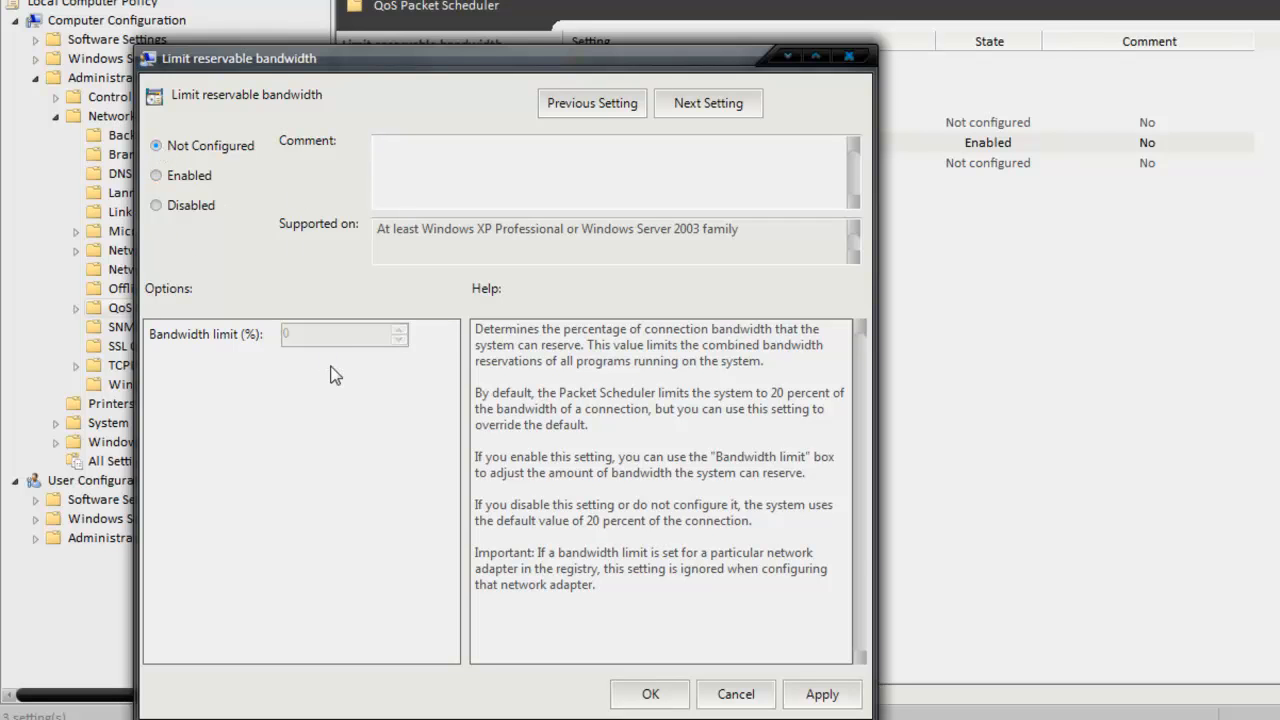
{"action": "left_click", "coordinate": [156, 176]}
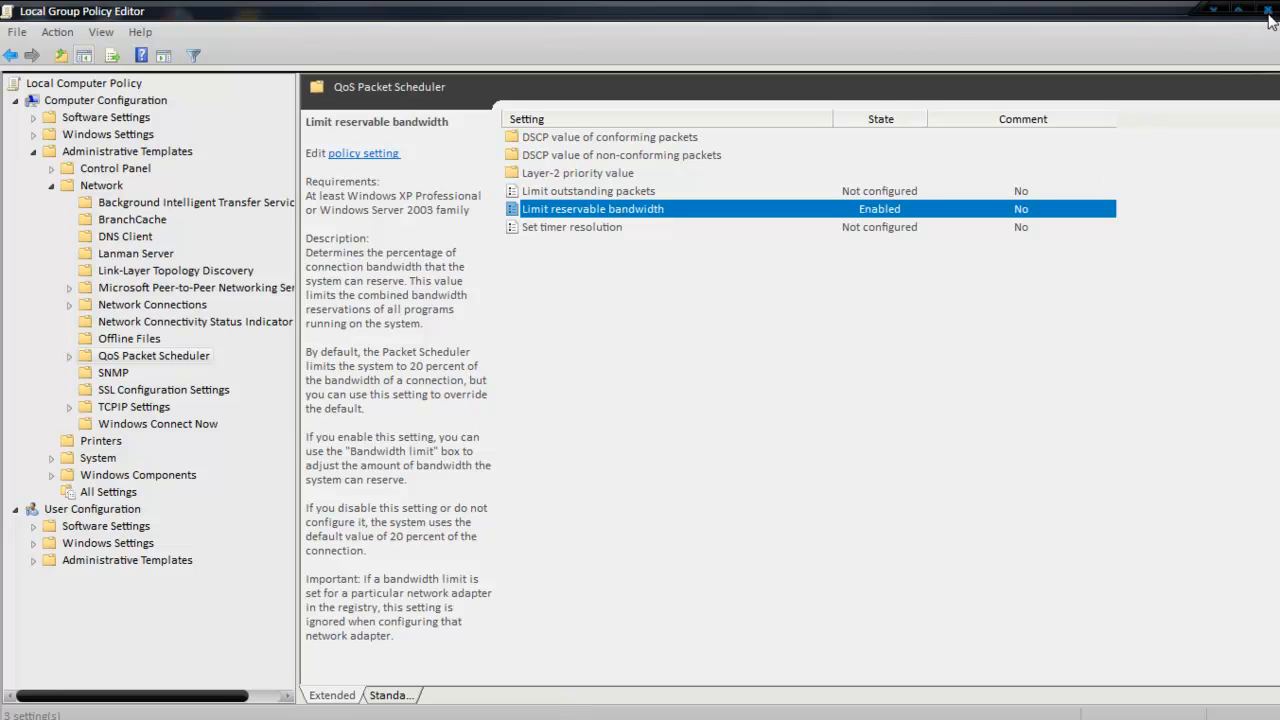
{"action": "left_click", "coordinate": [1268, 8]}
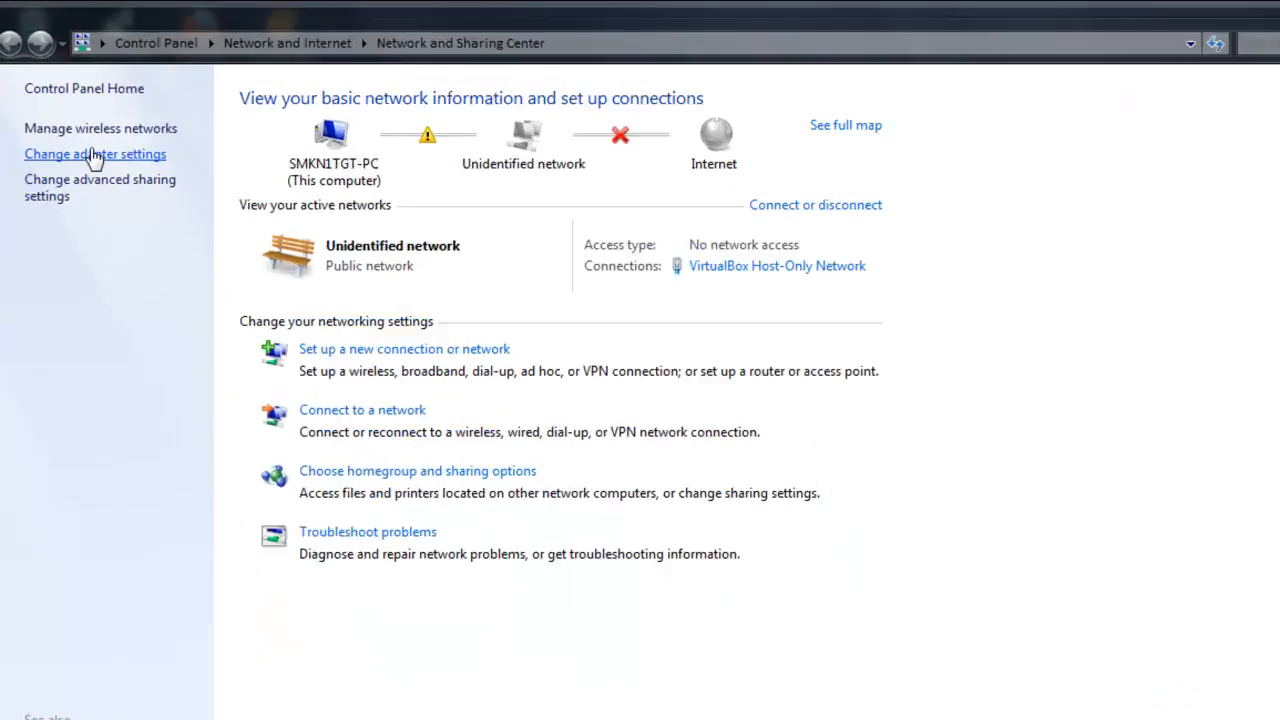
From Network and Sharing Center, bring up the Local Area Connection's properties.
{"action": "left_click", "coordinate": [96, 154]}
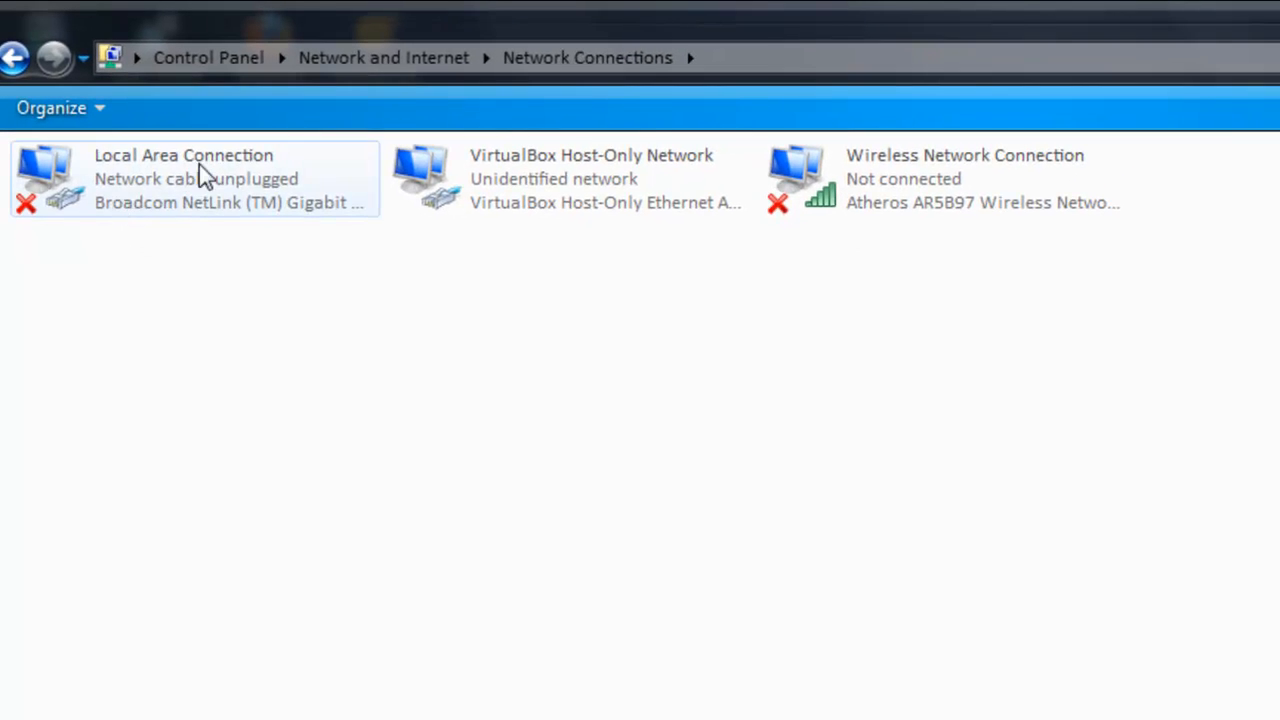
{"action": "right_click", "coordinate": [196, 178]}
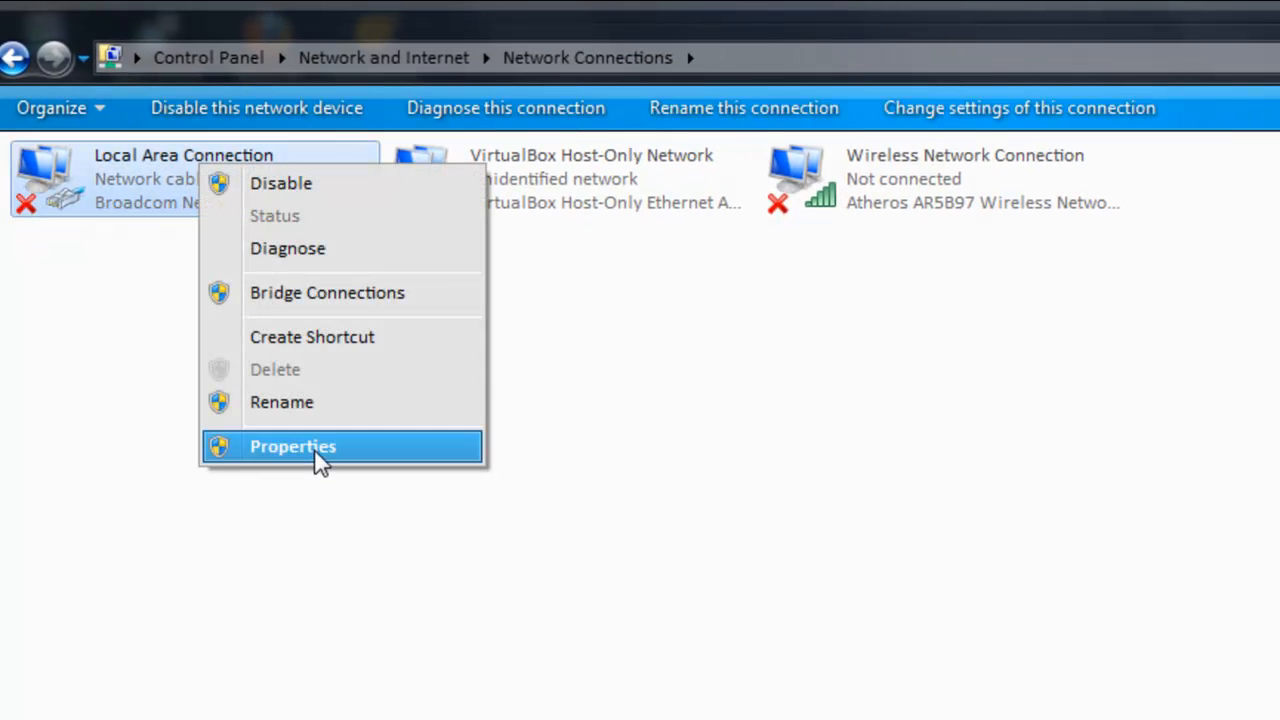
{"action": "left_click", "coordinate": [292, 446]}
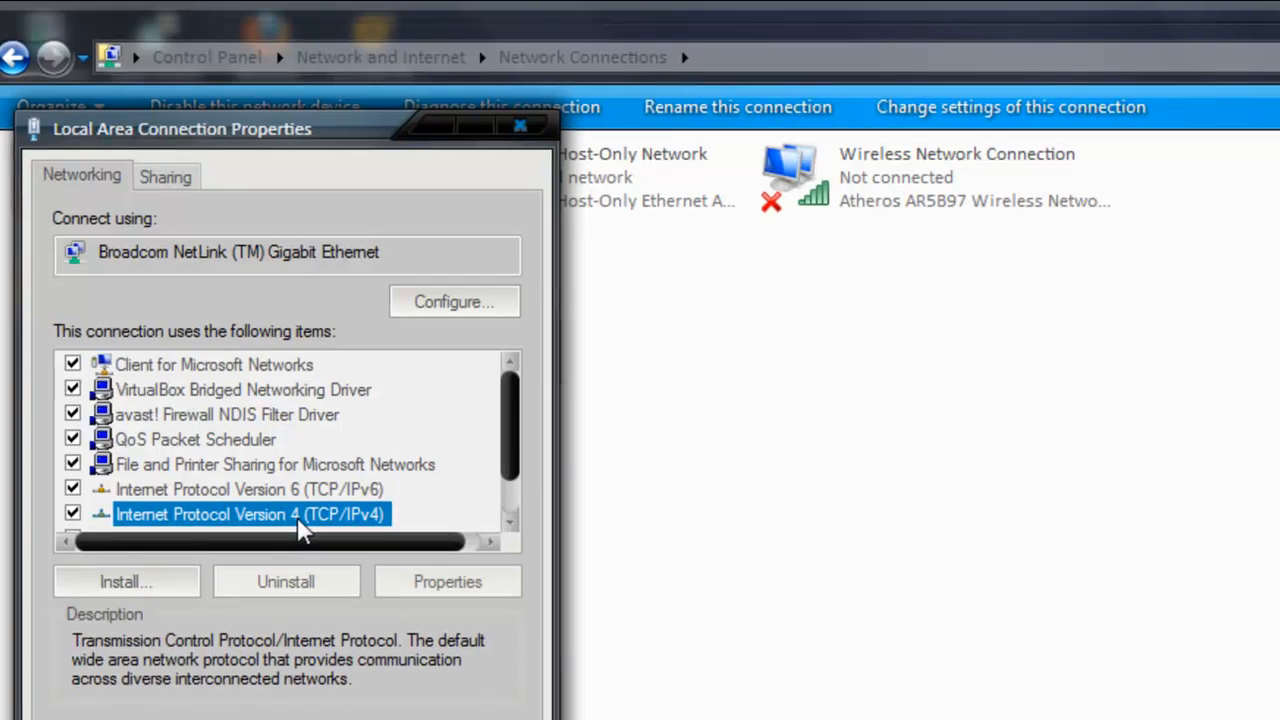
Set the wired adapter's IPv4 DNS servers to 208.67.220.220 and 208.67.222.222.
{"action": "left_click", "coordinate": [448, 580]}
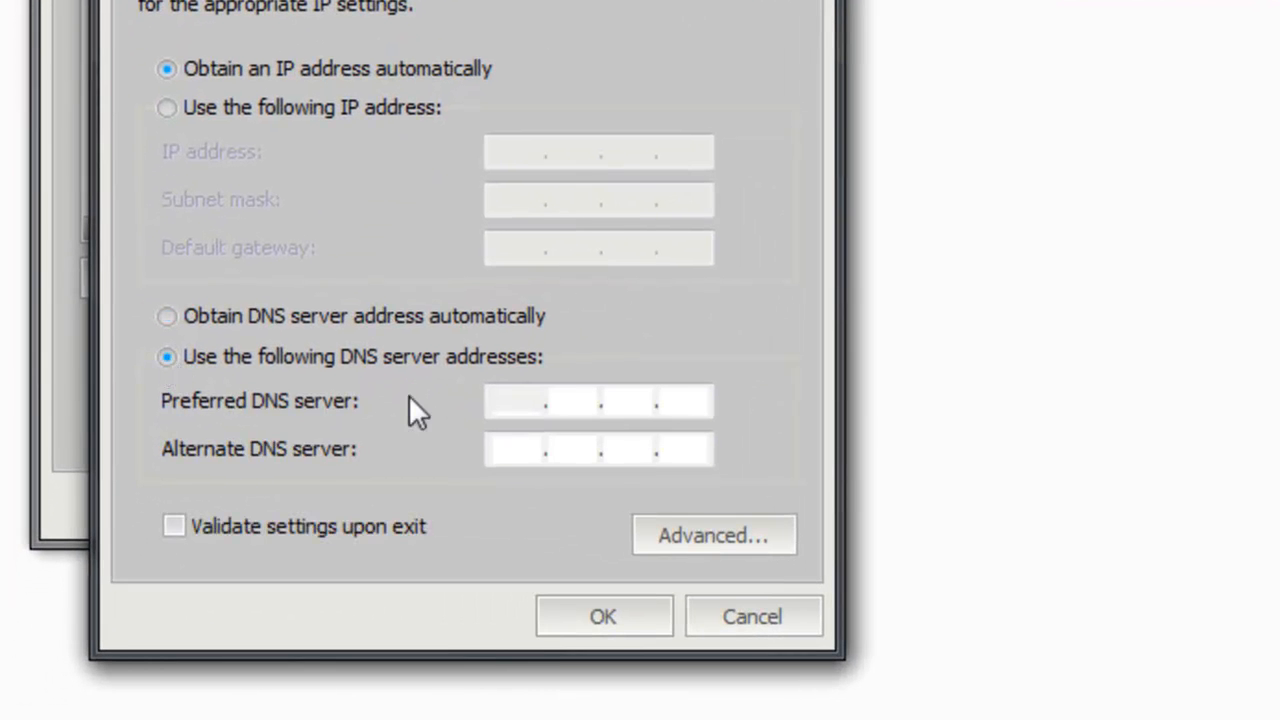
{"action": "type", "text": "208 . . ."}
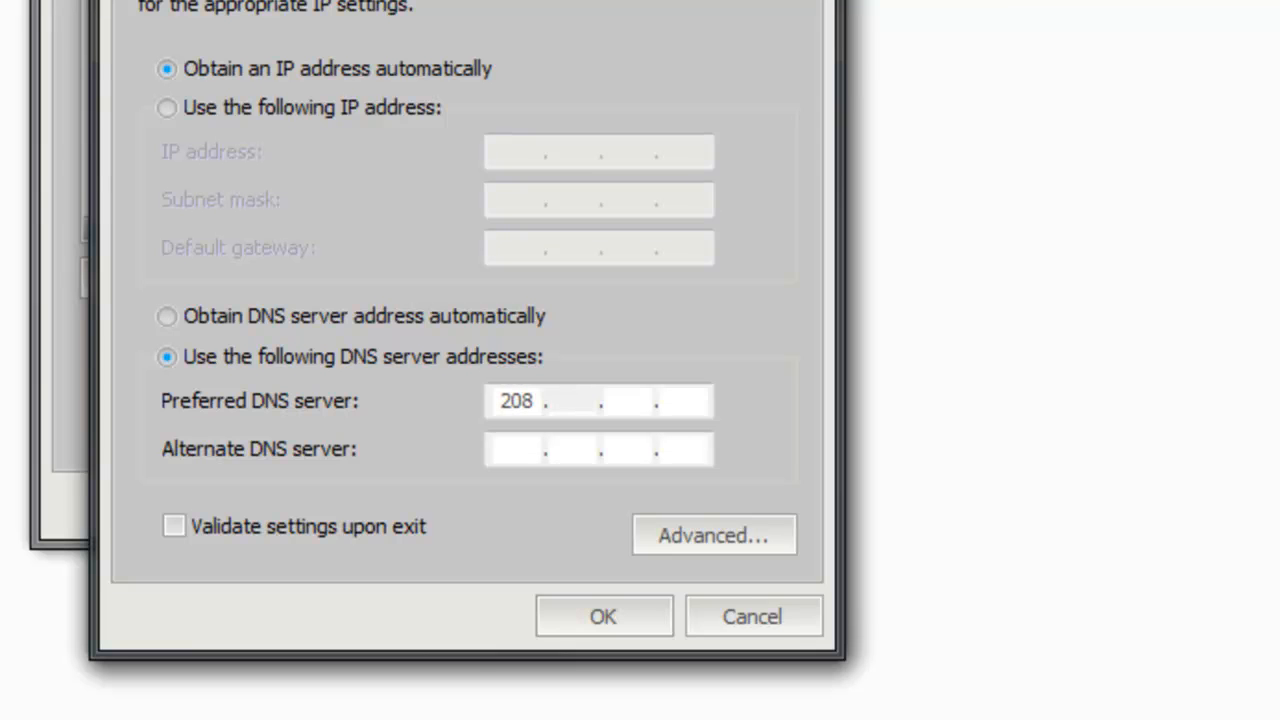
{"action": "type", "text": "67.220"}
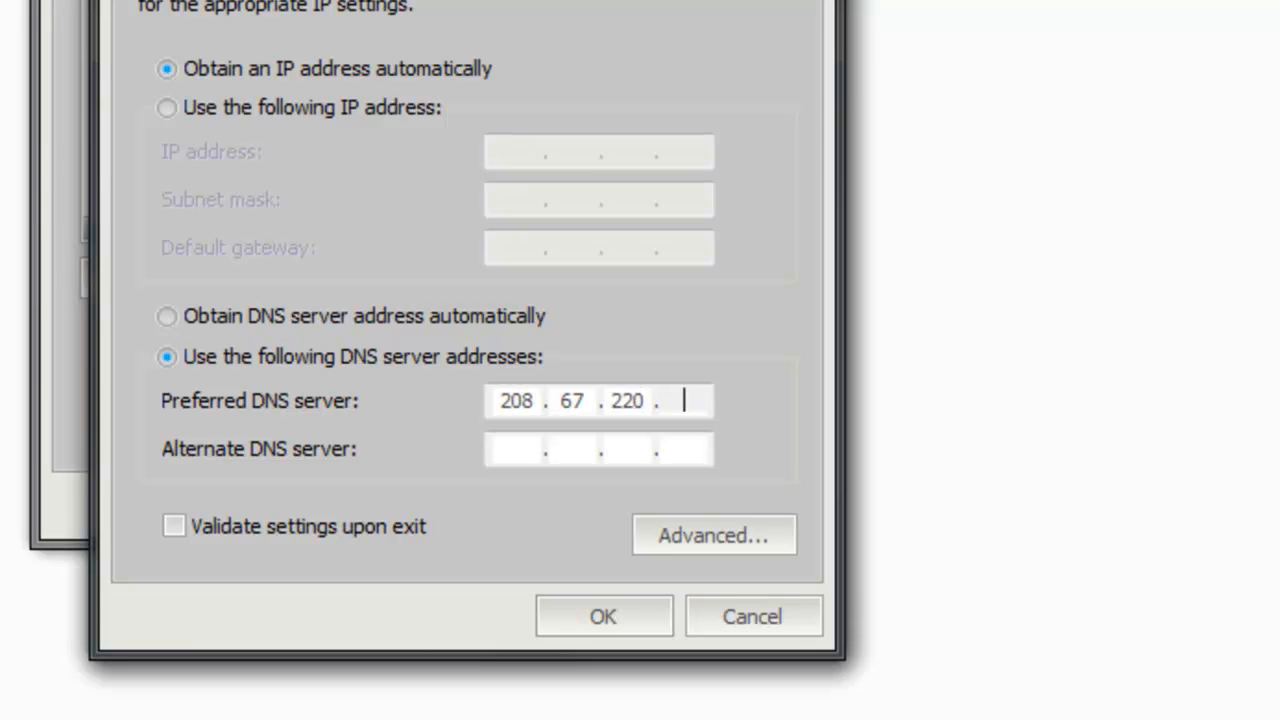
{"action": "type", "text": "220"}
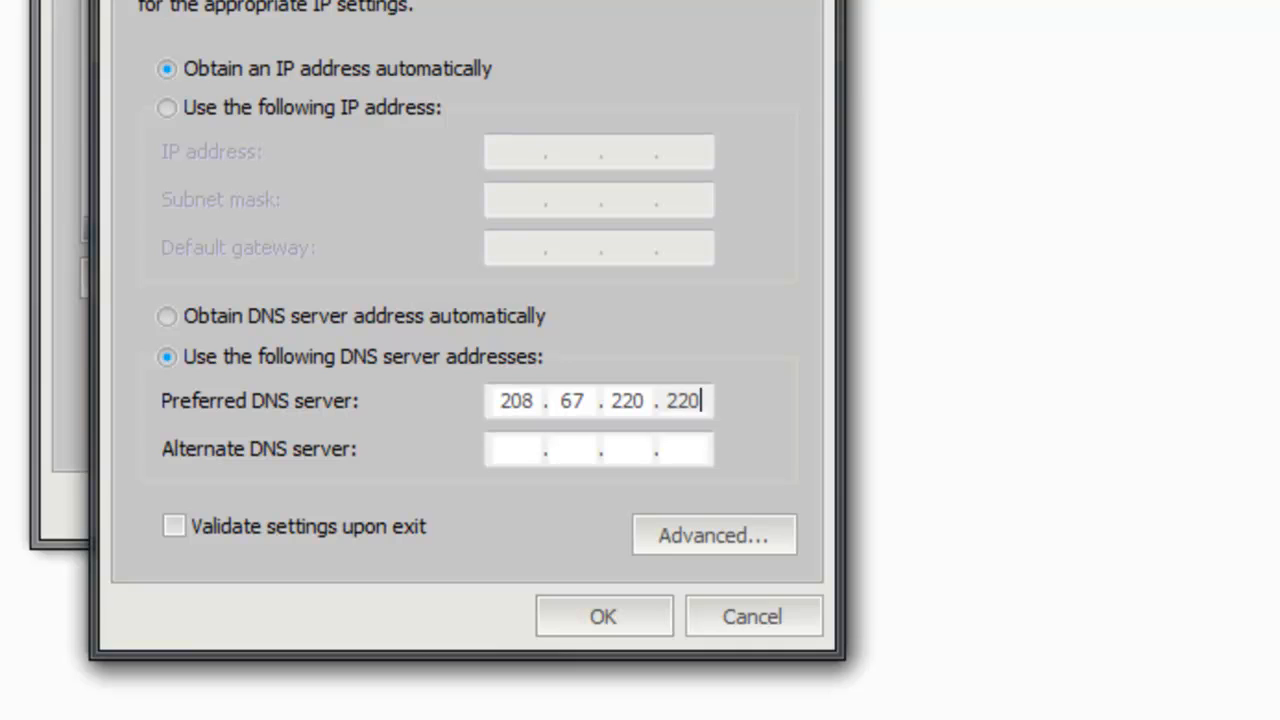
{"action": "type", "text": "208.67.."}
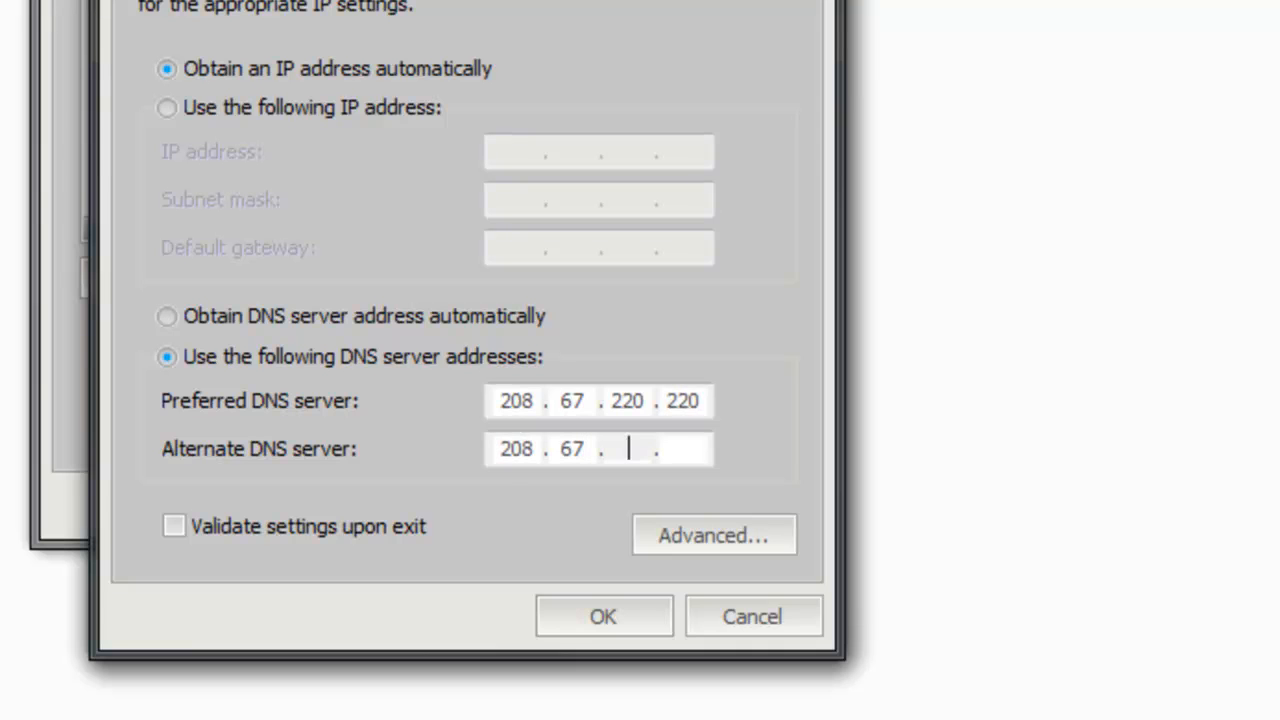
{"action": "type", "text": "222.222"}
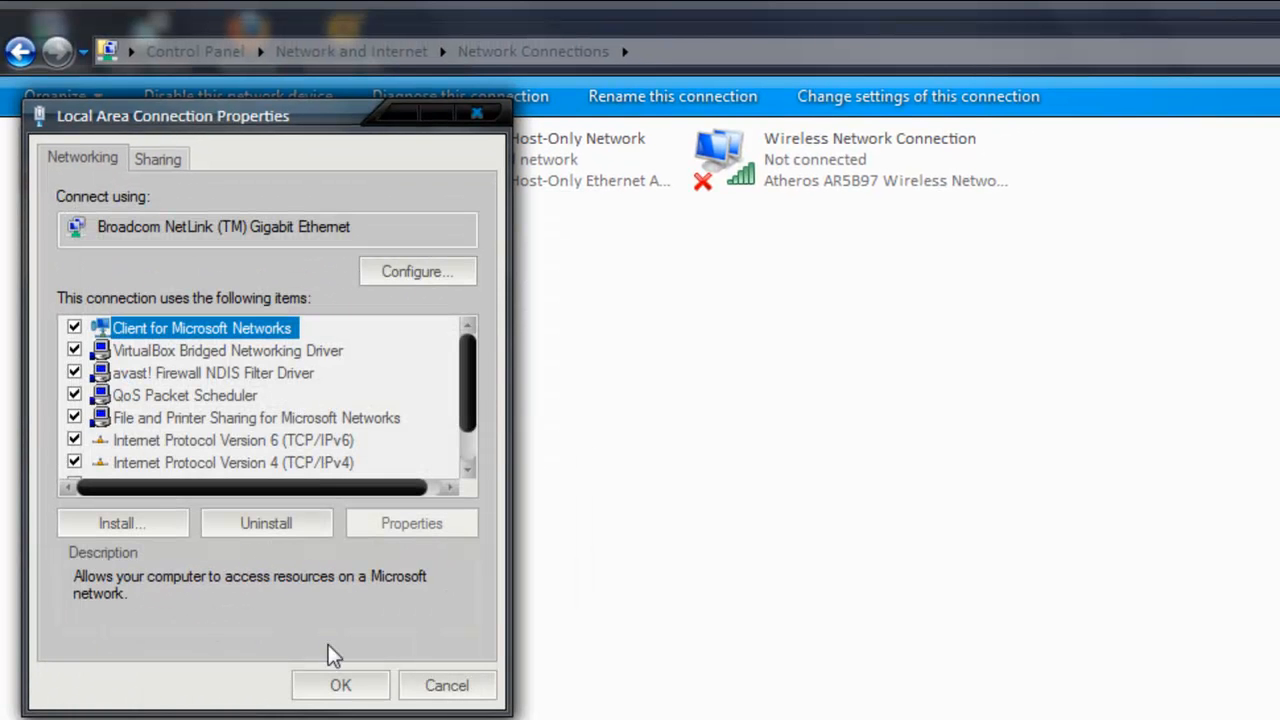
Give the Wireless Network Connection DNS servers 208.67.220.220 and 208.67.222.222 and save them.
{"action": "left_click", "coordinate": [340, 684]}
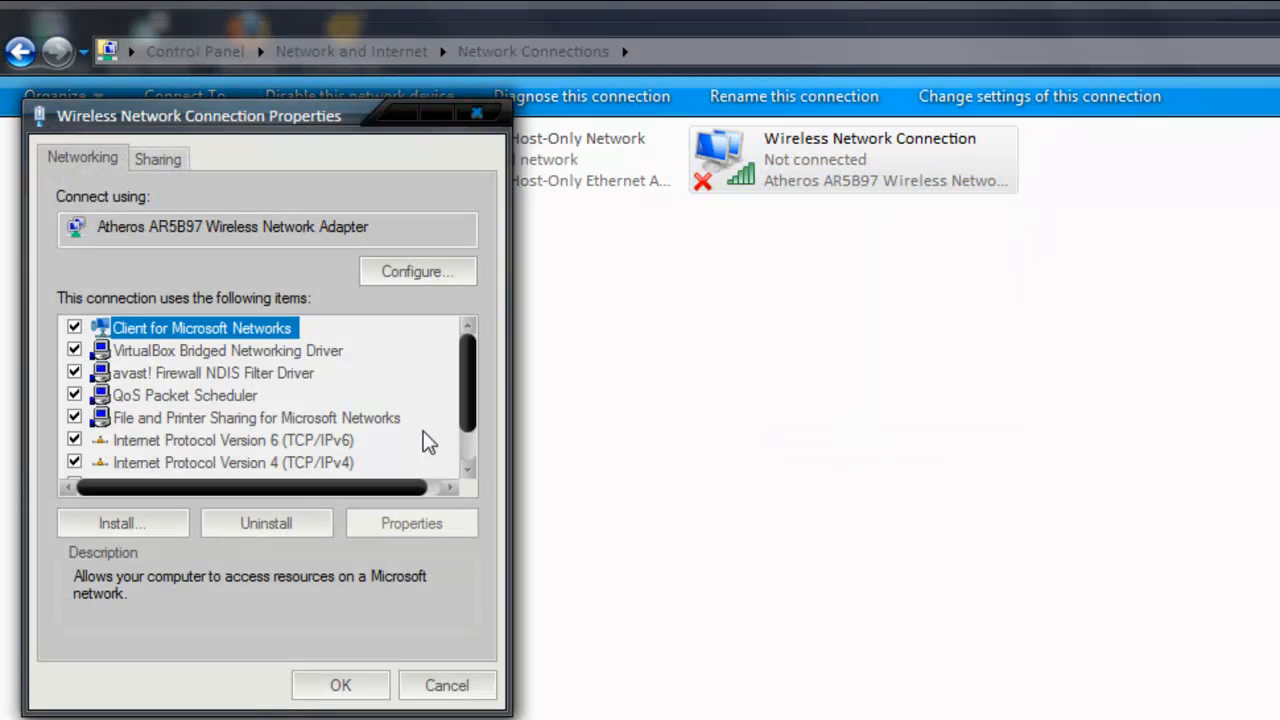
{"action": "scroll", "scroll_direction": "down", "scroll_amount": 3}
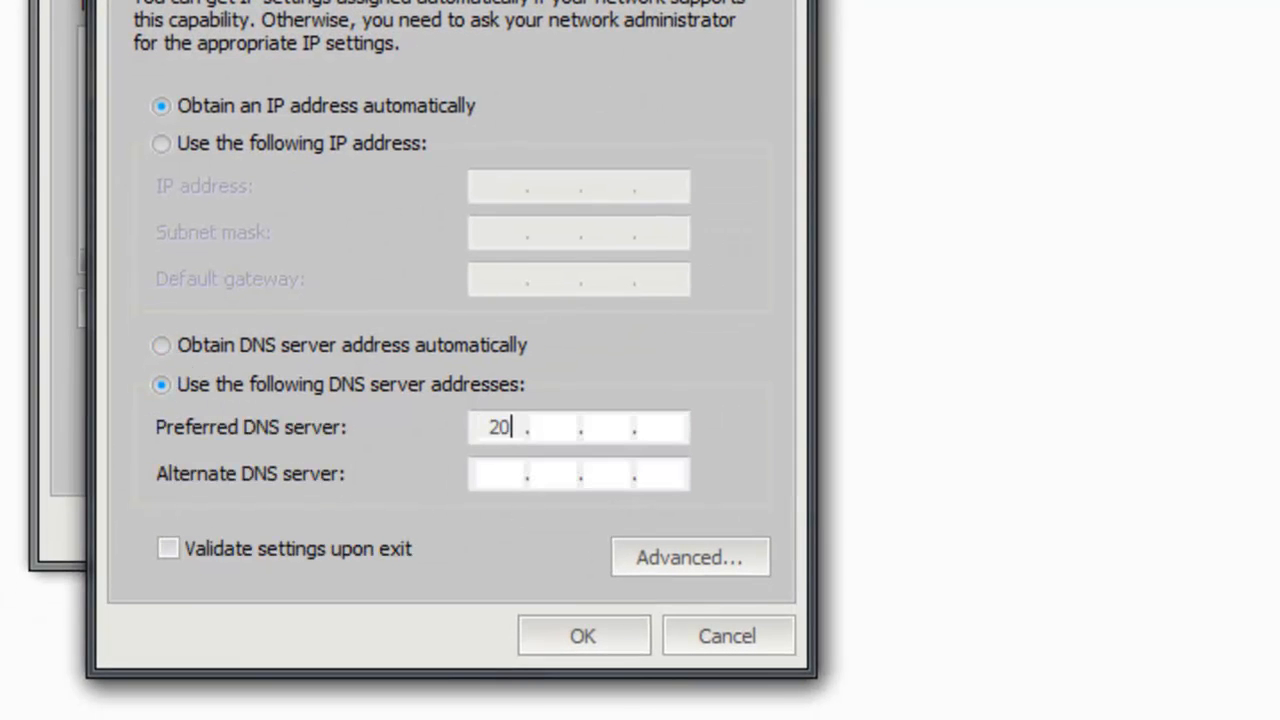
{"action": "type", "text": "8.67"}
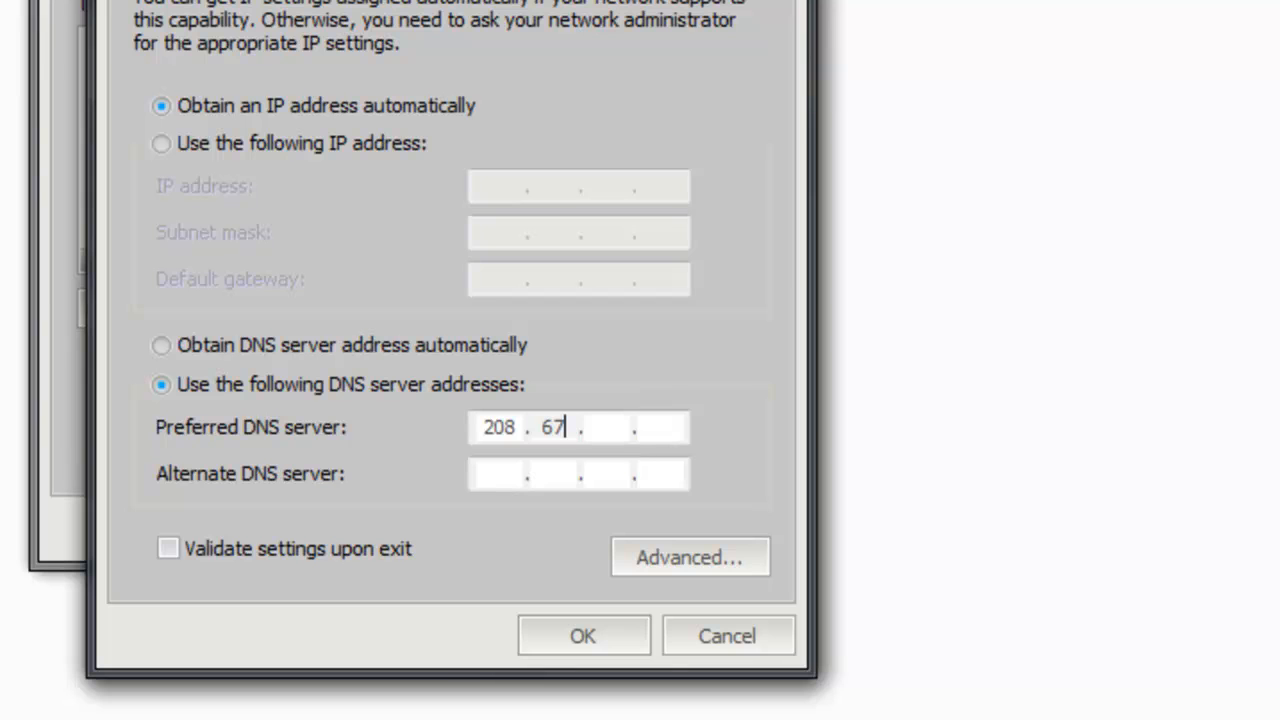
{"action": "type", "text": "220"}
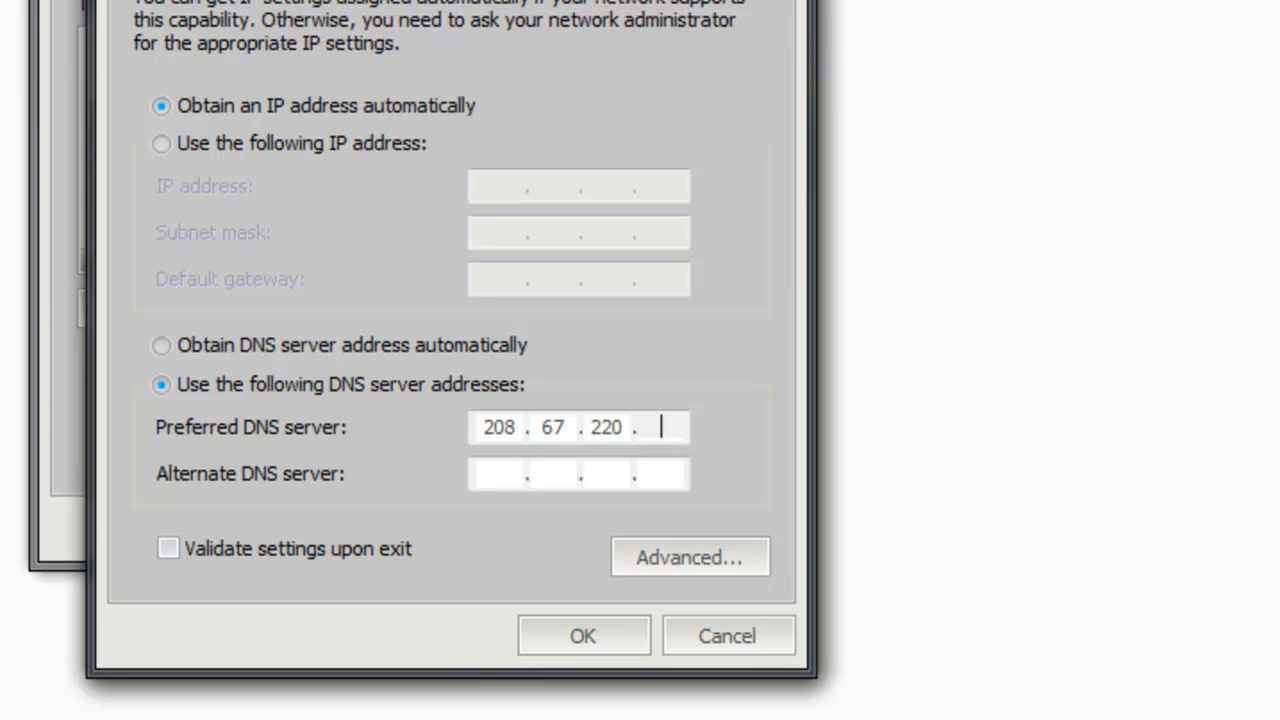
{"action": "type", "text": "220"}
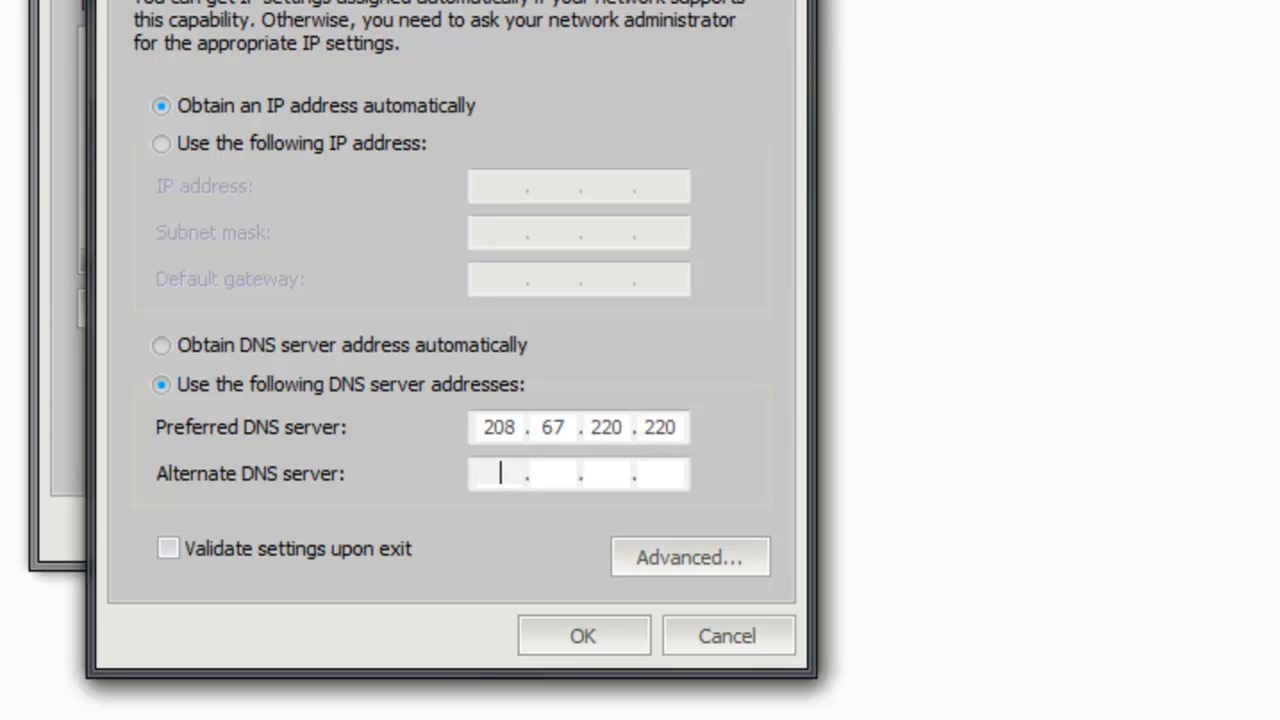
{"action": "type", "text": "208.67.222.222"}
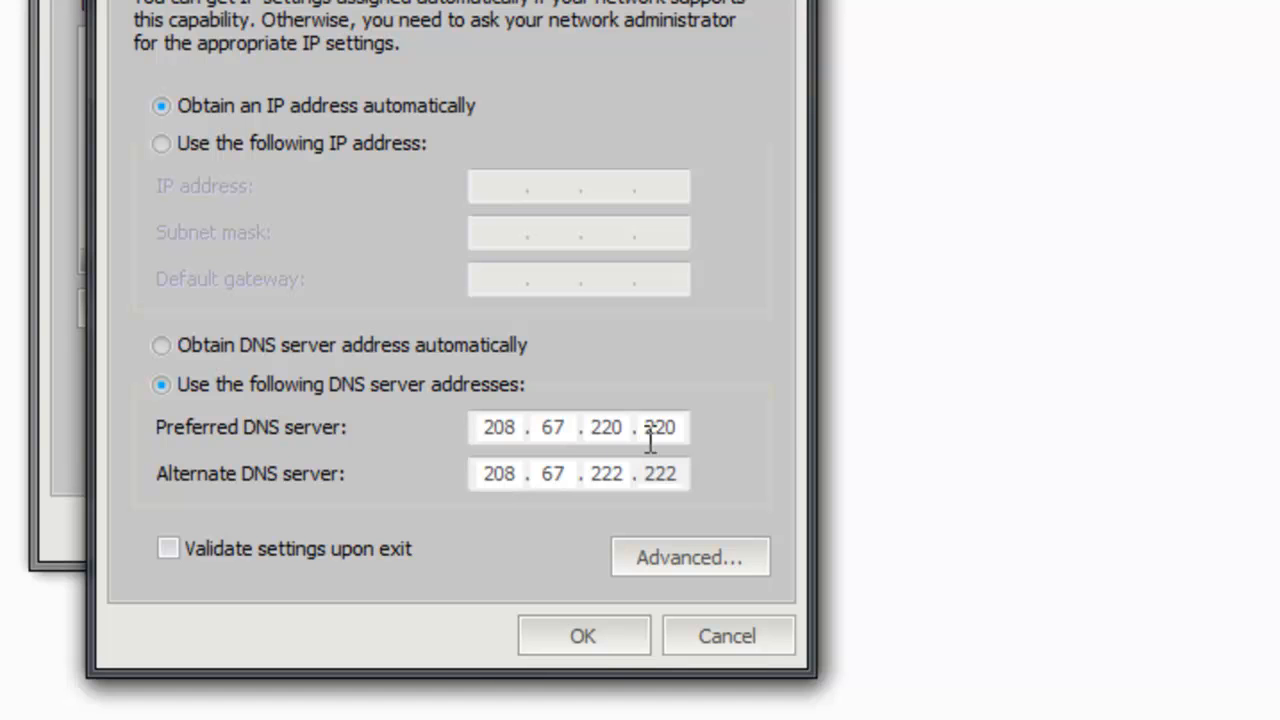
{"action": "left_click", "coordinate": [582, 636]}
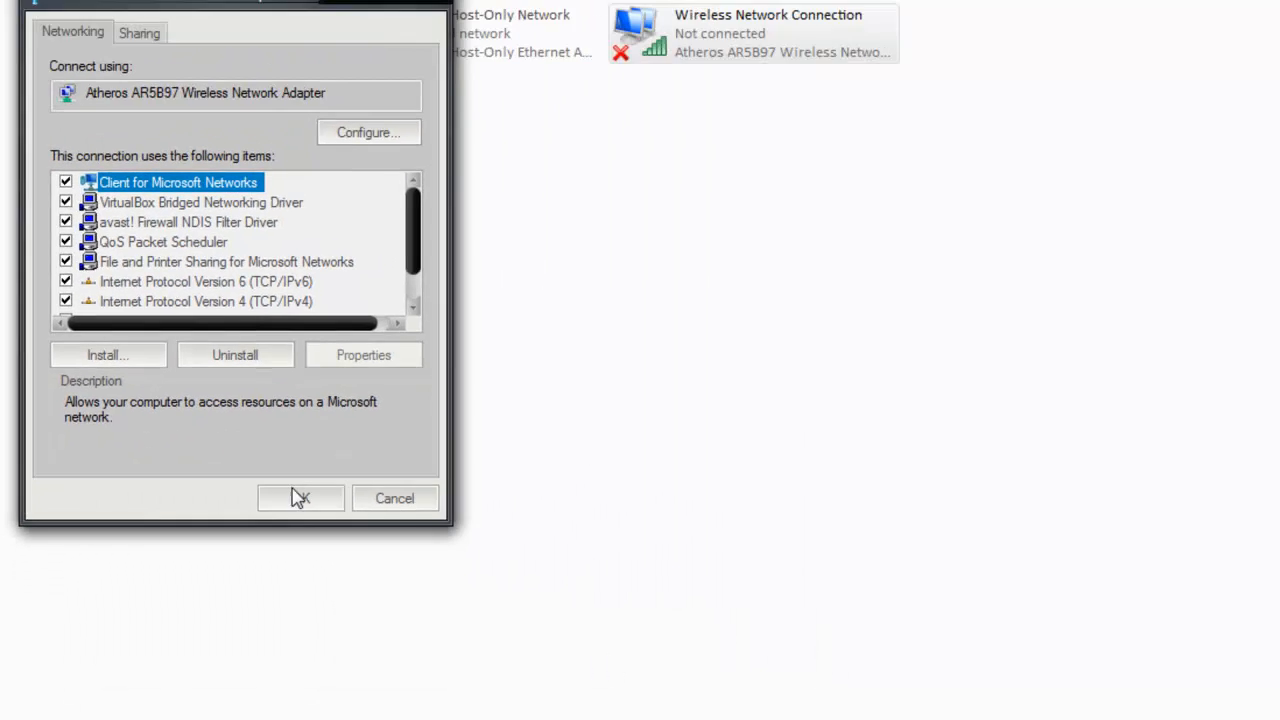
Apply and close the wireless connection properties, returning to the scratch Notepad note.
{"action": "left_click", "coordinate": [300, 498]}
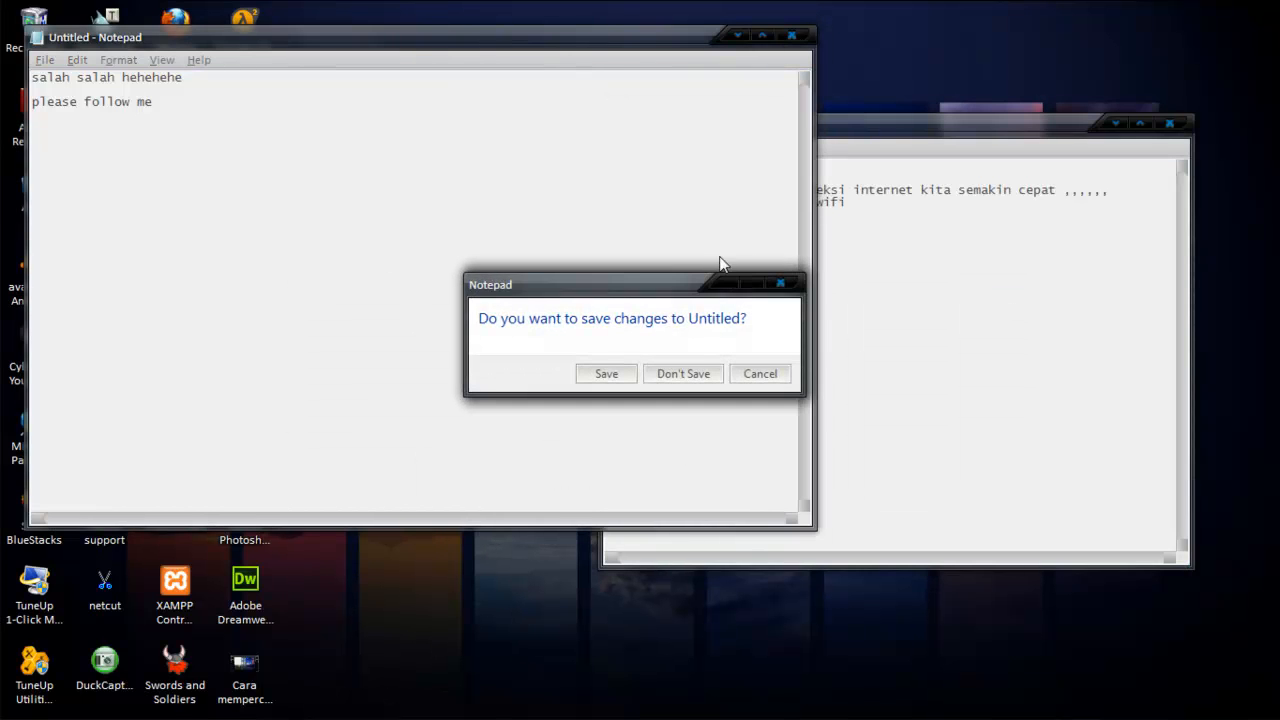
Discard the scratch note and write the closing line asking whether internet speed has changed.
{"action": "left_click", "coordinate": [684, 374]}
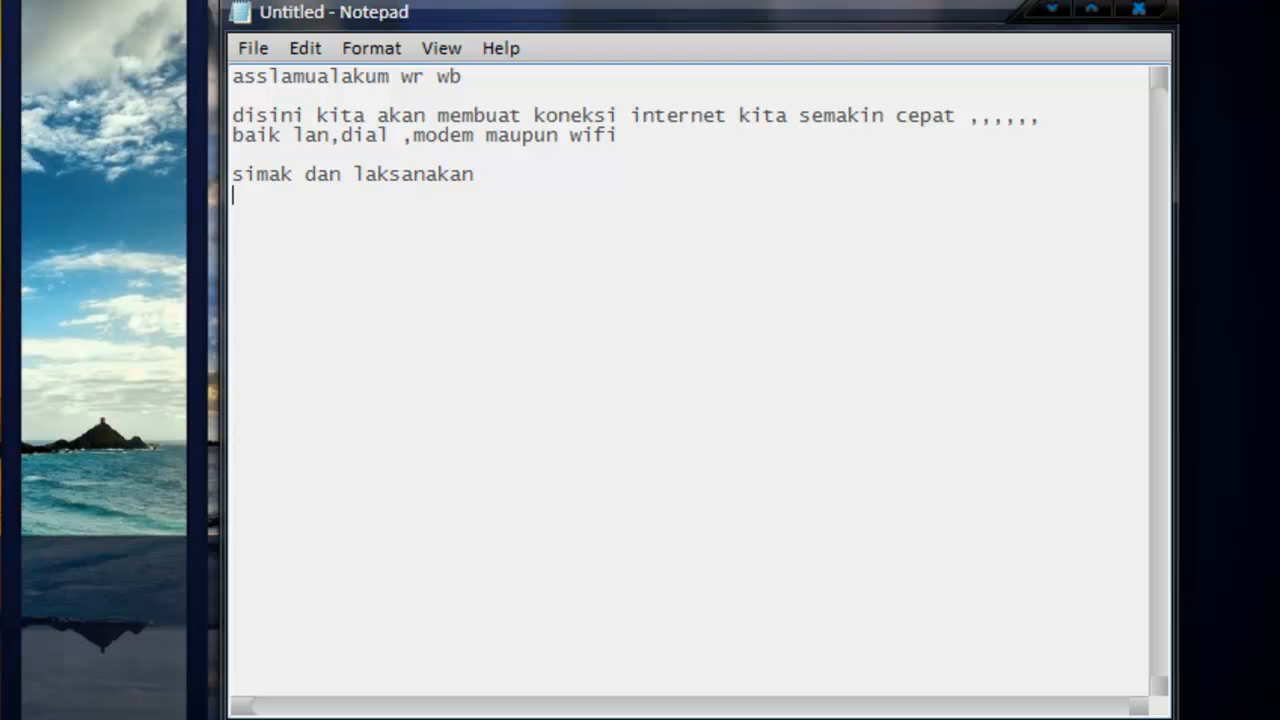
{"action": "type", "text": "oke dah se"}
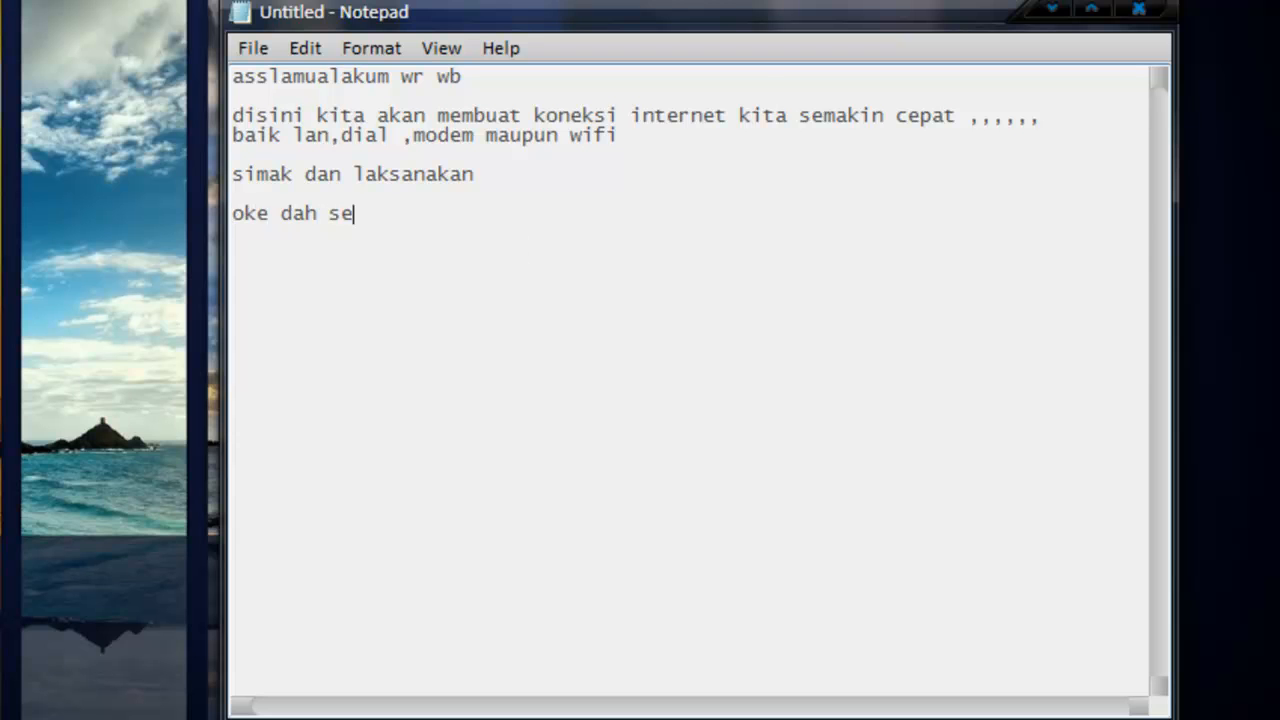
{"action": "type", "text": "lesai baga"}
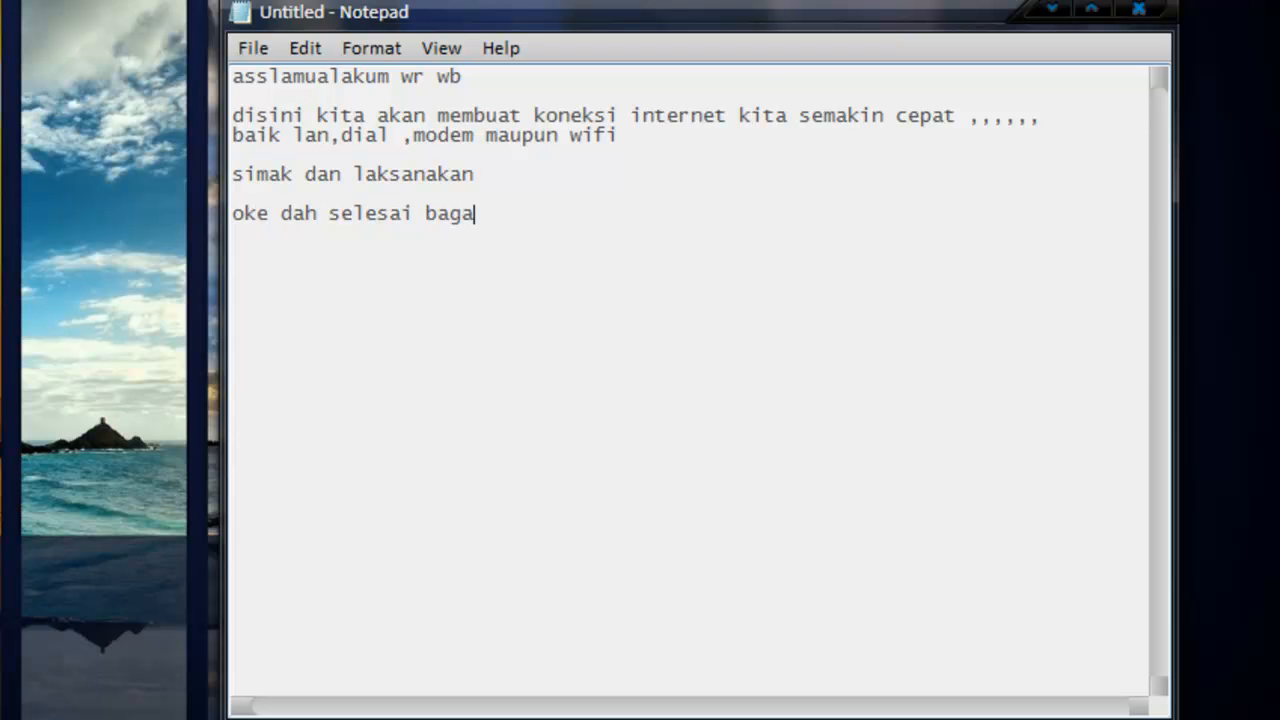
{"action": "type", "text": "imana"}
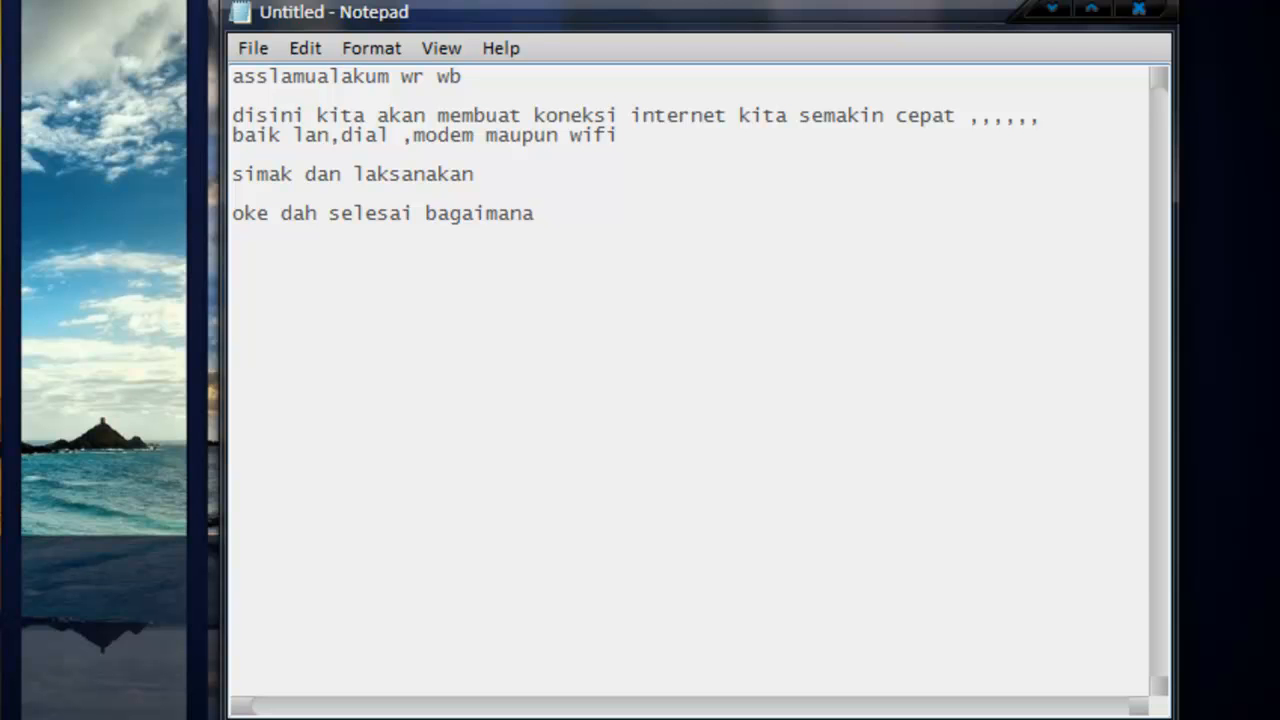
{"action": "type", "text": "kecepatan"}
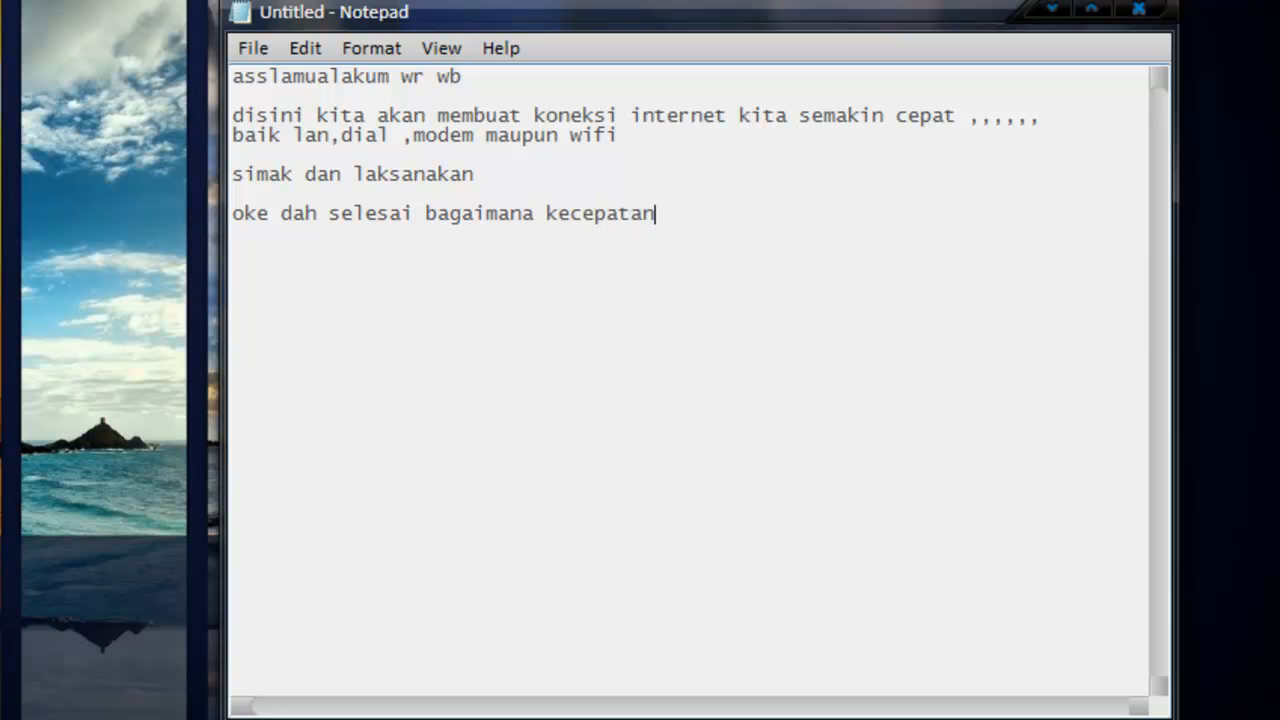
{"action": "type", "text": "internet"}
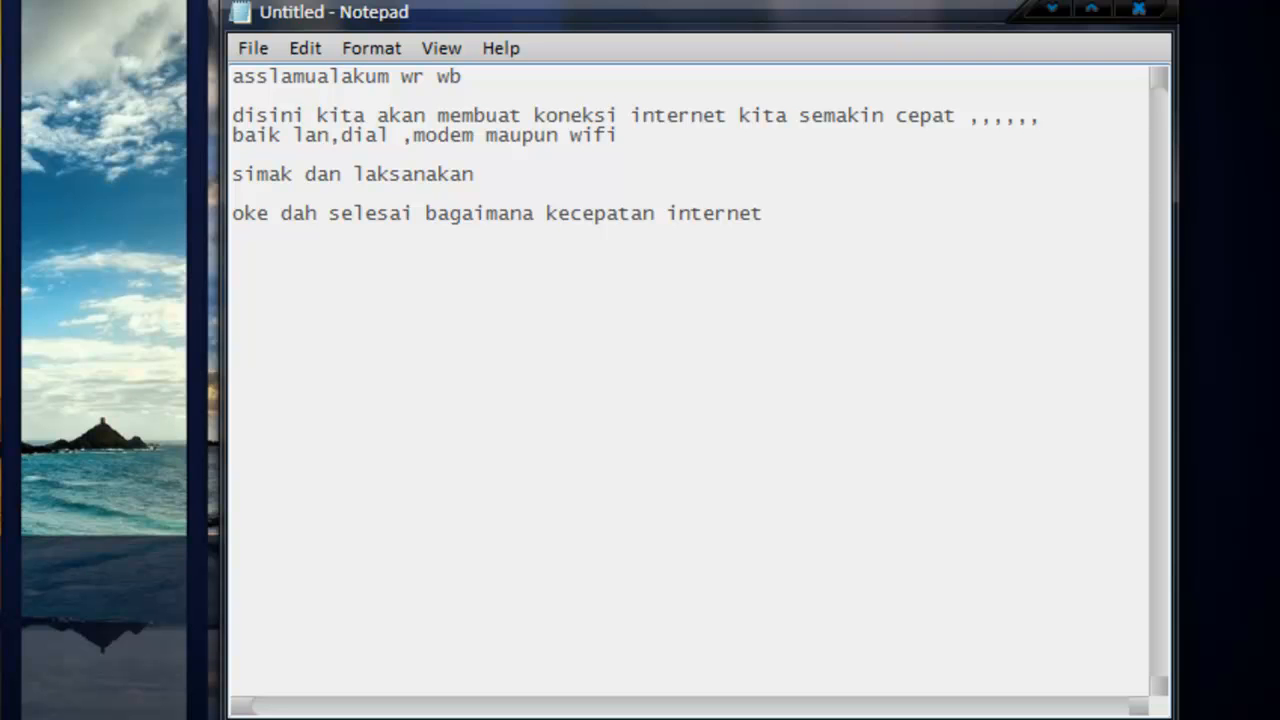
{"action": "type", "text": "nya"}
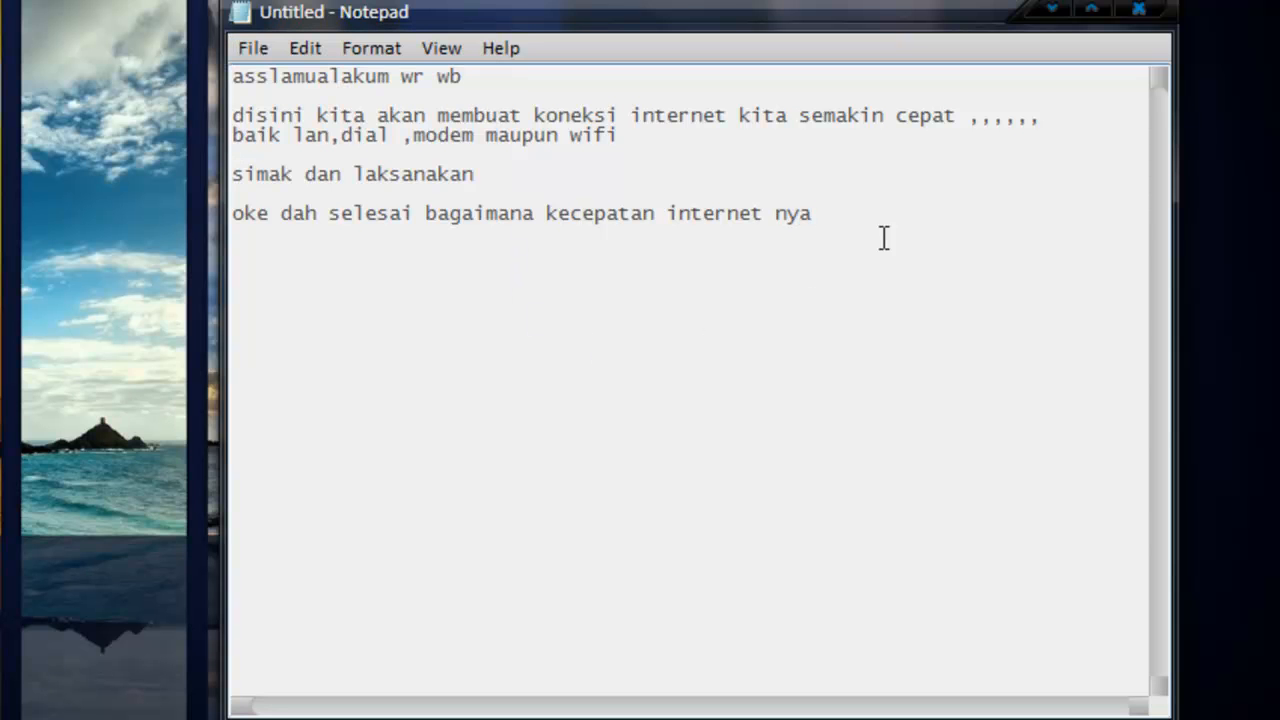
{"action": "type", "text": "apakah"}
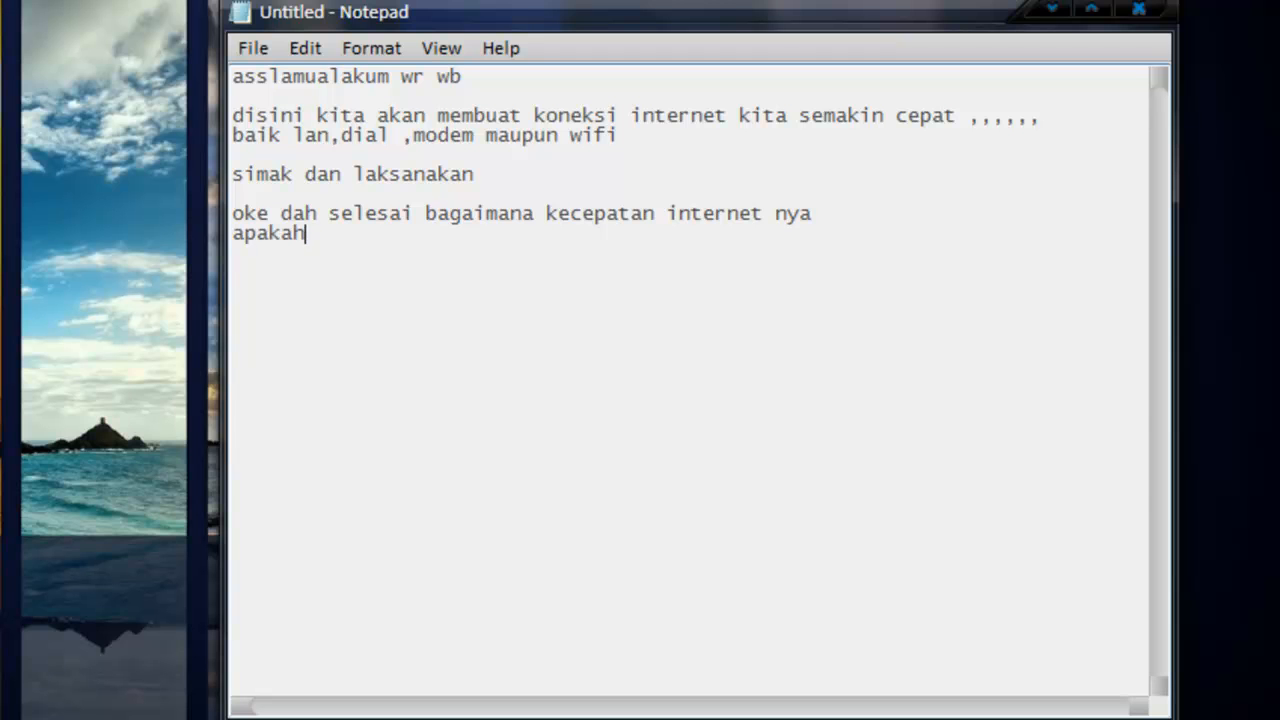
{"action": "type", "text": "ada yang berubah"}
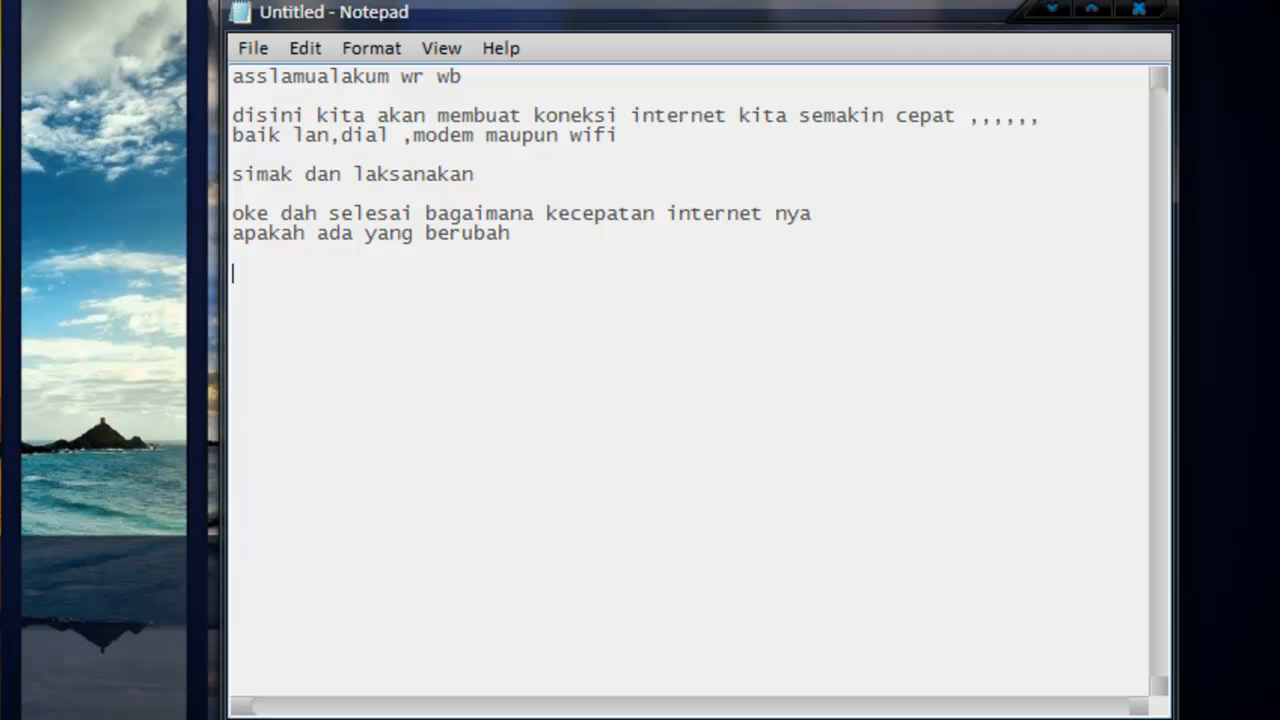
Sign off with ':D' and the 'by : Ufieklz XRPL' signature.
{"action": "type", "text": ":D"}
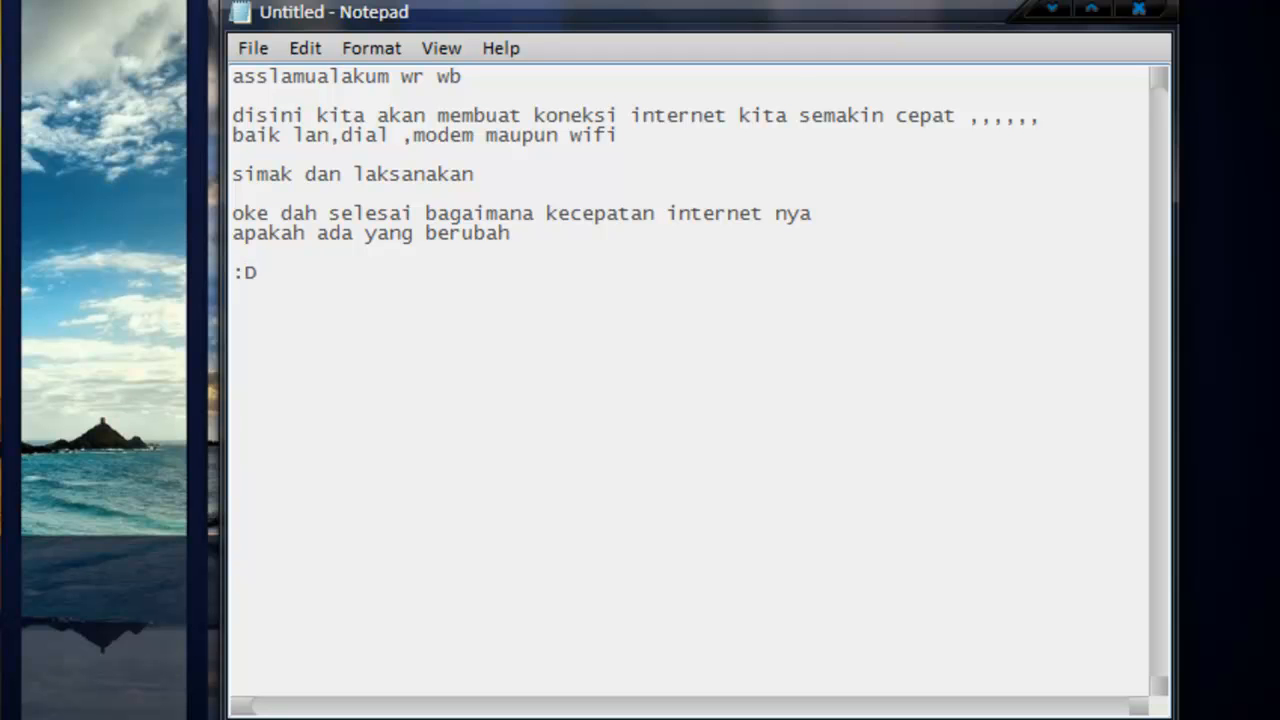
{"action": "type", "text": "by"}
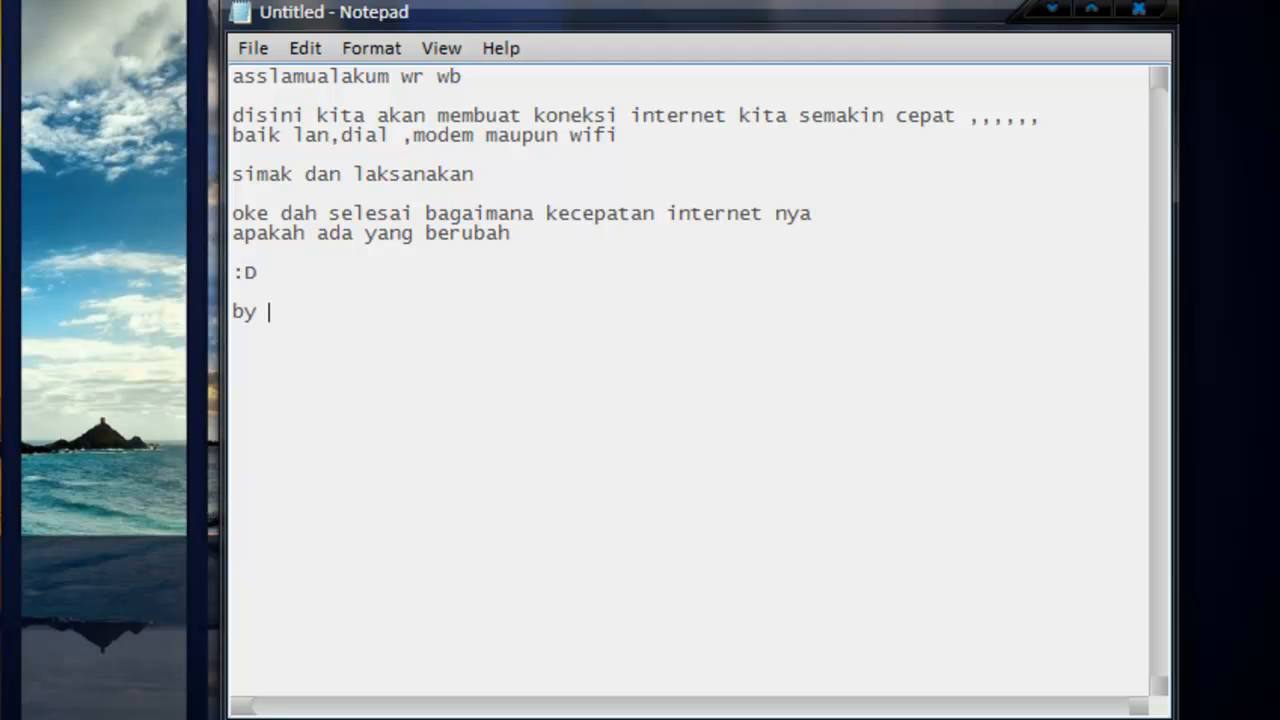
{"action": "type", "text": ": Ufiek"}
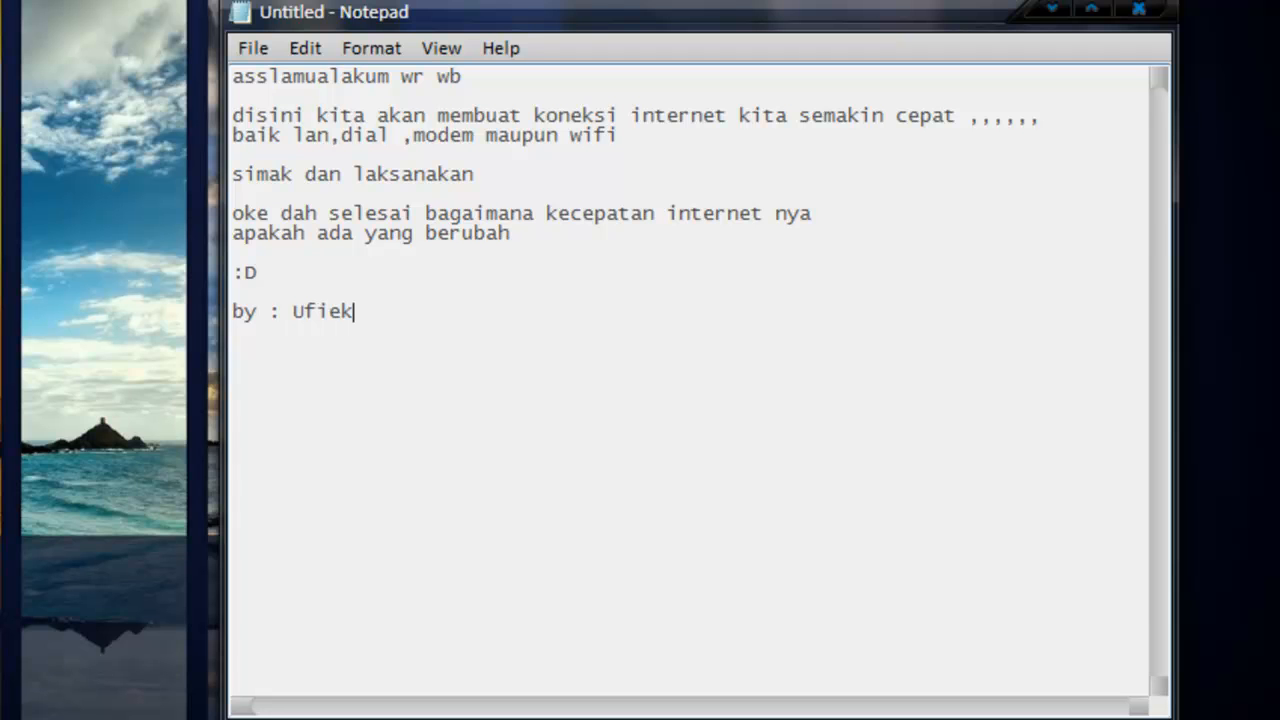
{"action": "type", "text": "z"}
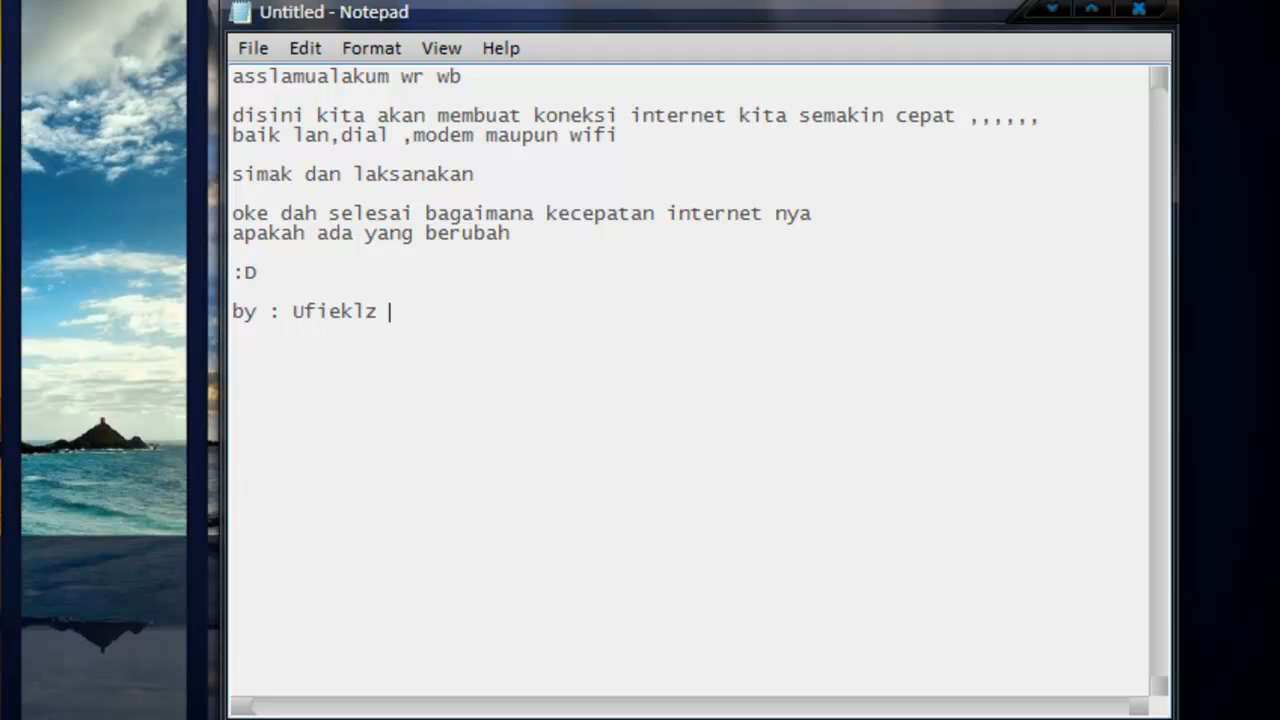
{"action": "type", "text": "XR"}
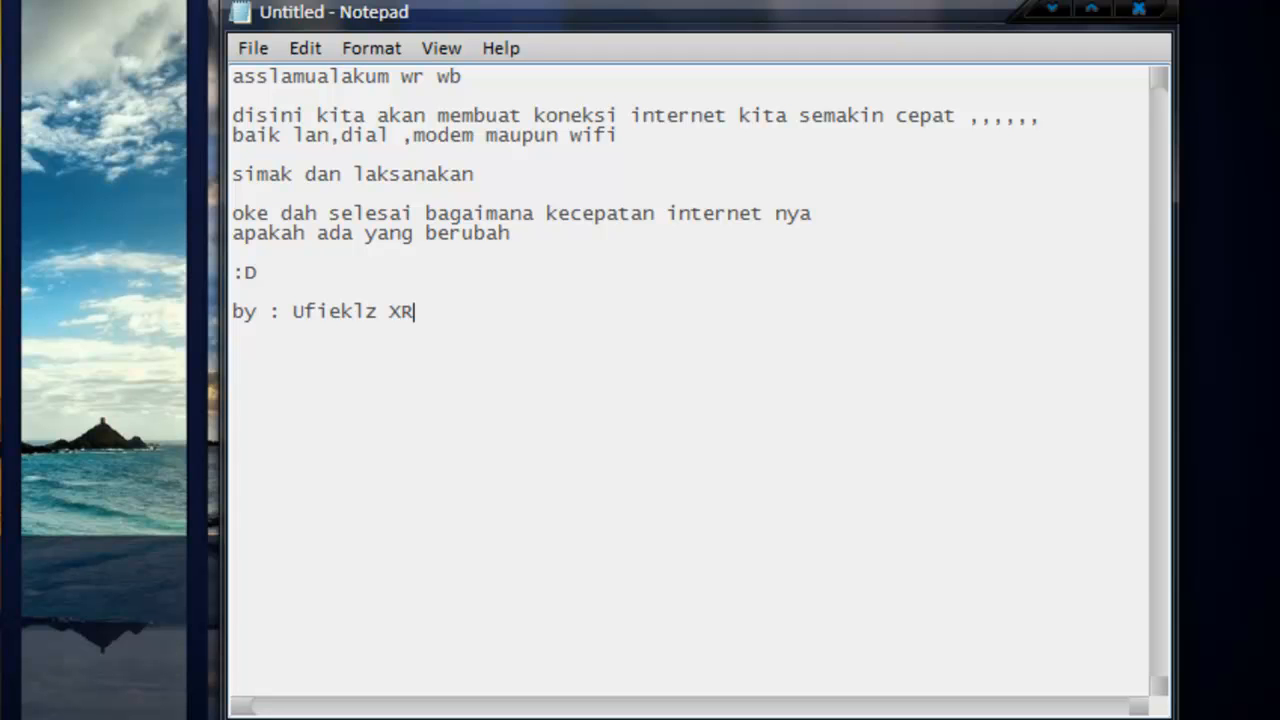
{"action": "type", "text": "PL"}
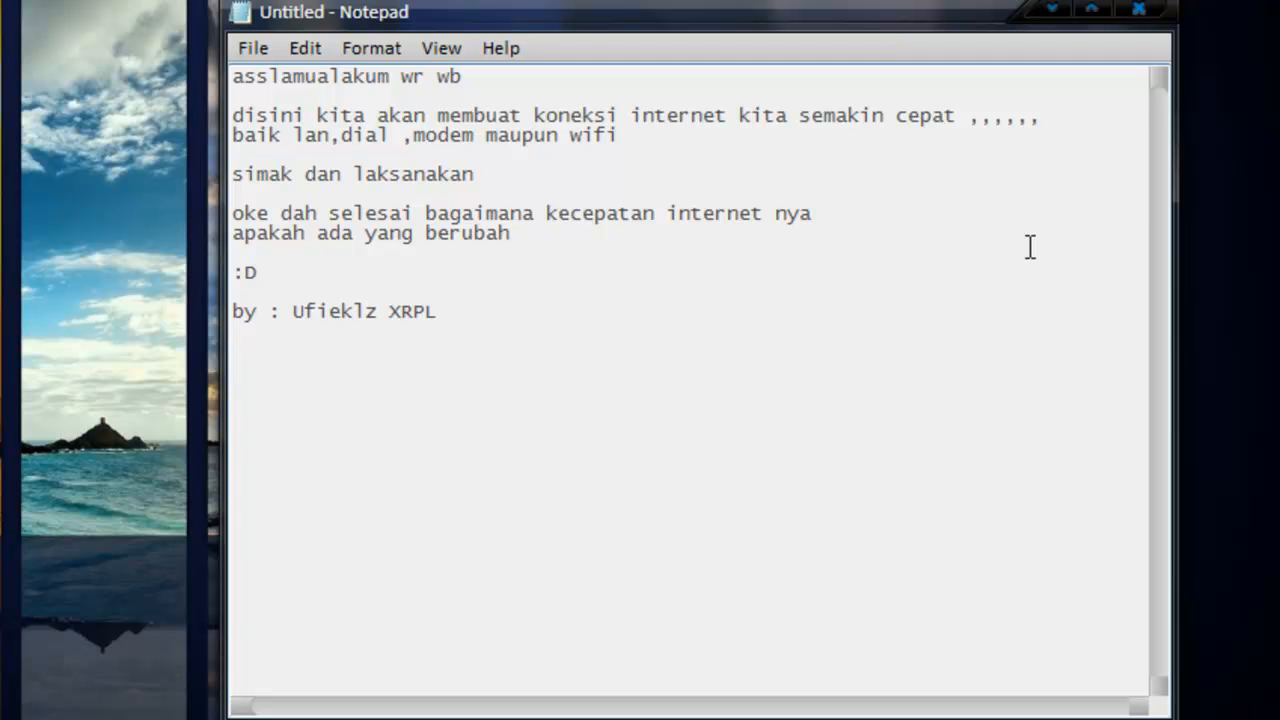